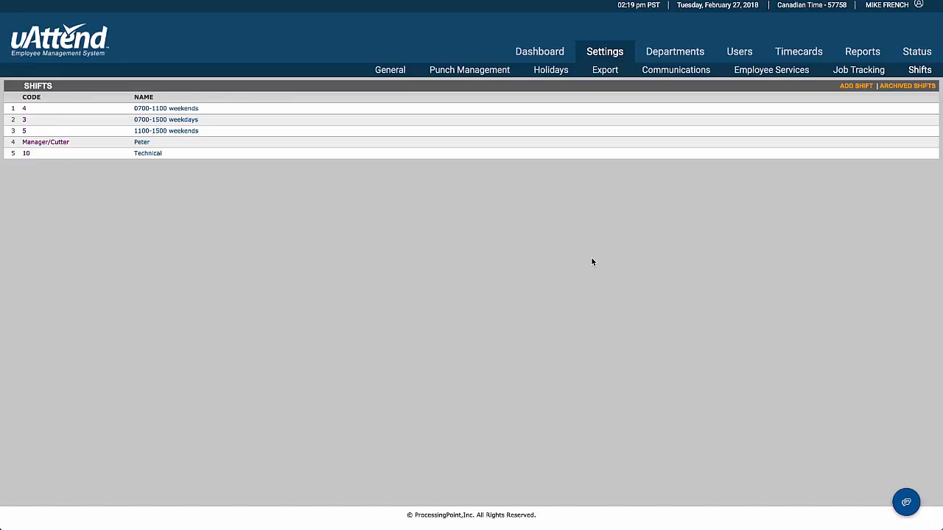
{"action": "mouse_move", "coordinate": [563, 233]}
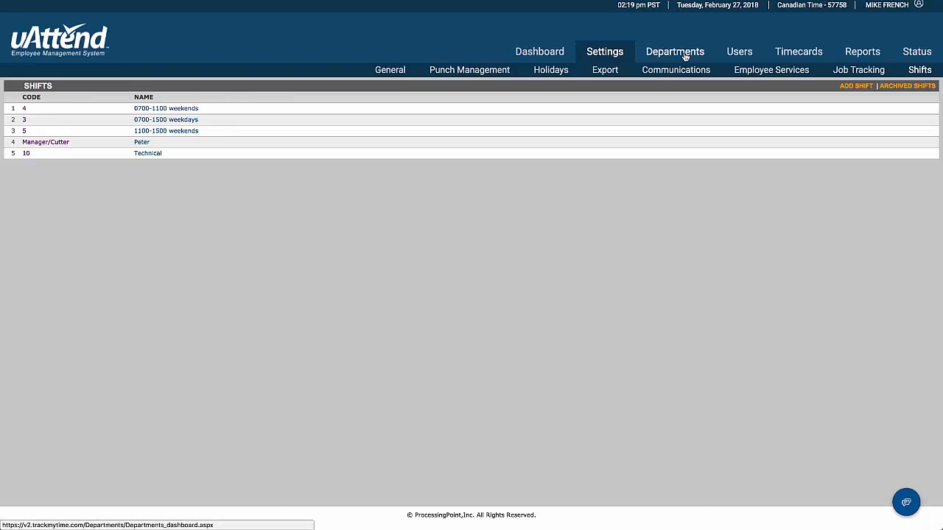
Open the Departments page listing all ten departments with their codes and IDs
{"action": "left_click", "coordinate": [675, 51]}
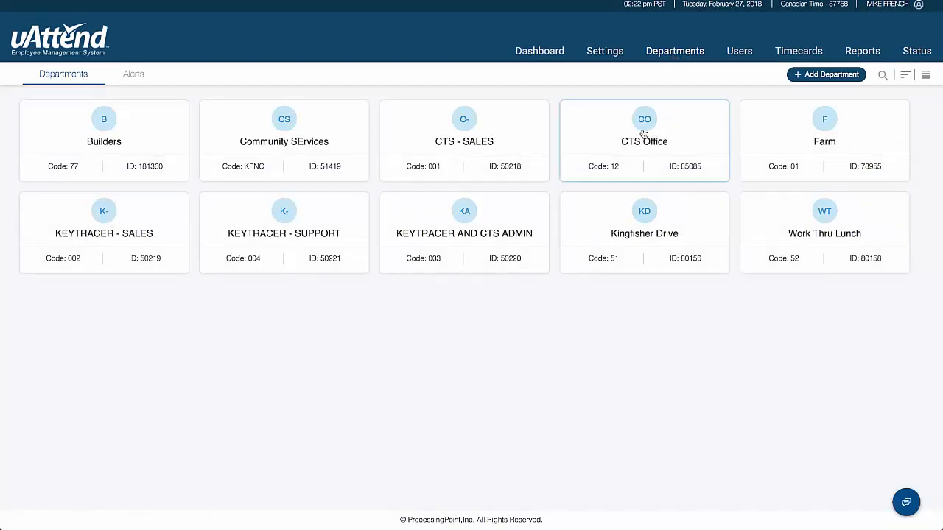
Open CTS Office's General settings showing its code, punch rounding and lunch deduction
{"action": "left_click", "coordinate": [644, 140]}
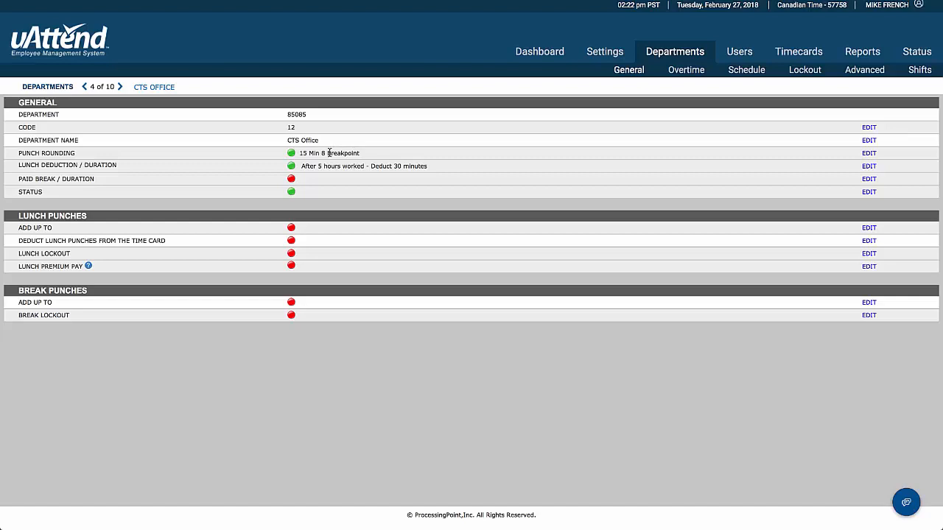
{"action": "mouse_move", "coordinate": [324, 160]}
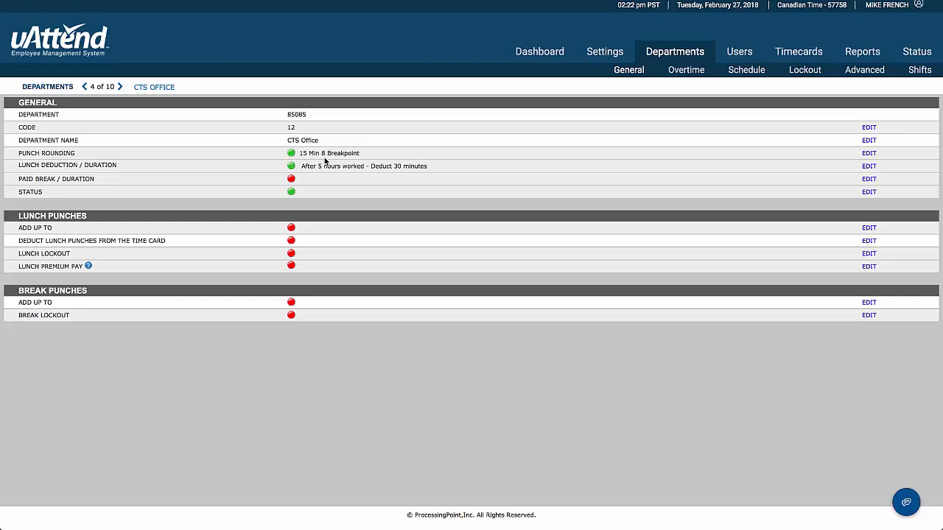
{"action": "mouse_move", "coordinate": [315, 168]}
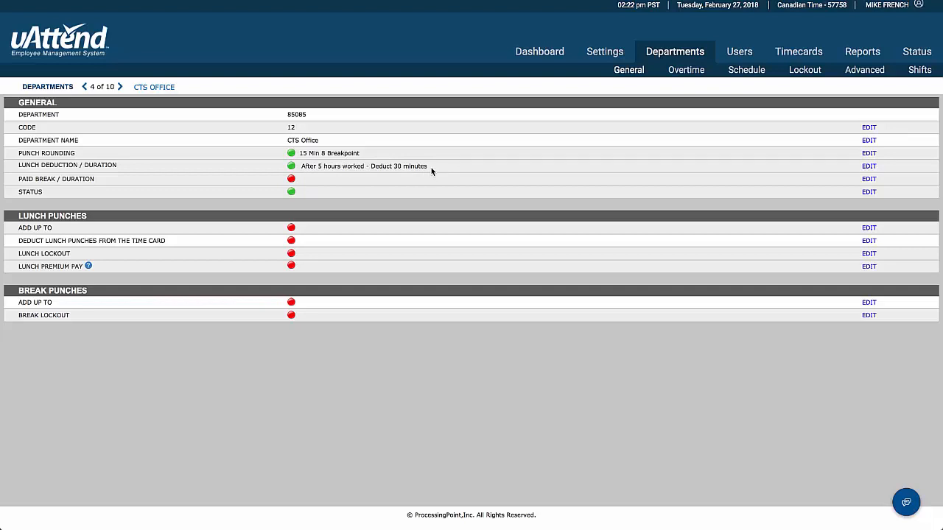
{"action": "mouse_move", "coordinate": [312, 231]}
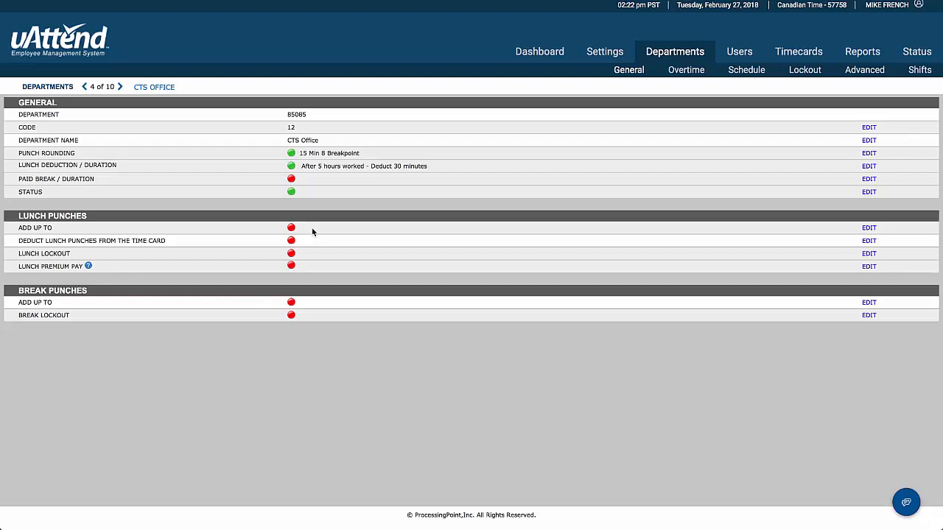
{"action": "mouse_move", "coordinate": [299, 306]}
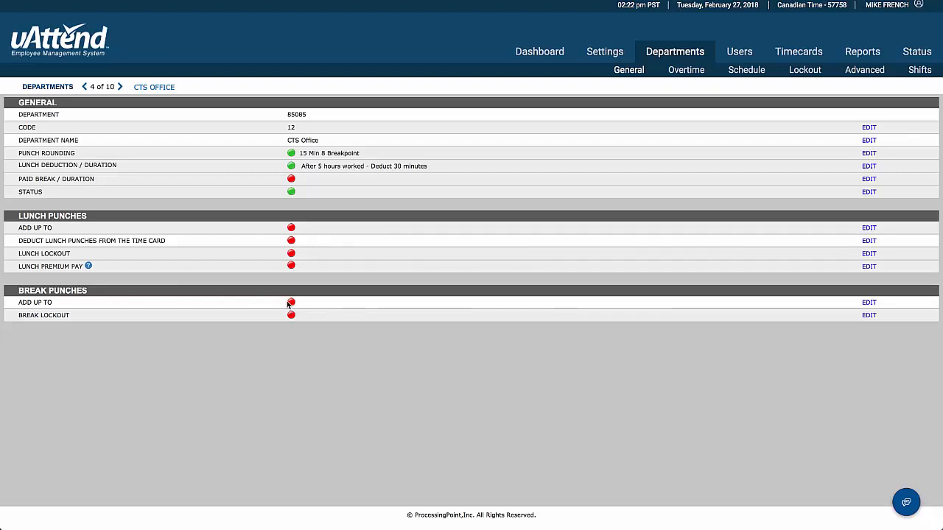
{"action": "mouse_move", "coordinate": [311, 297]}
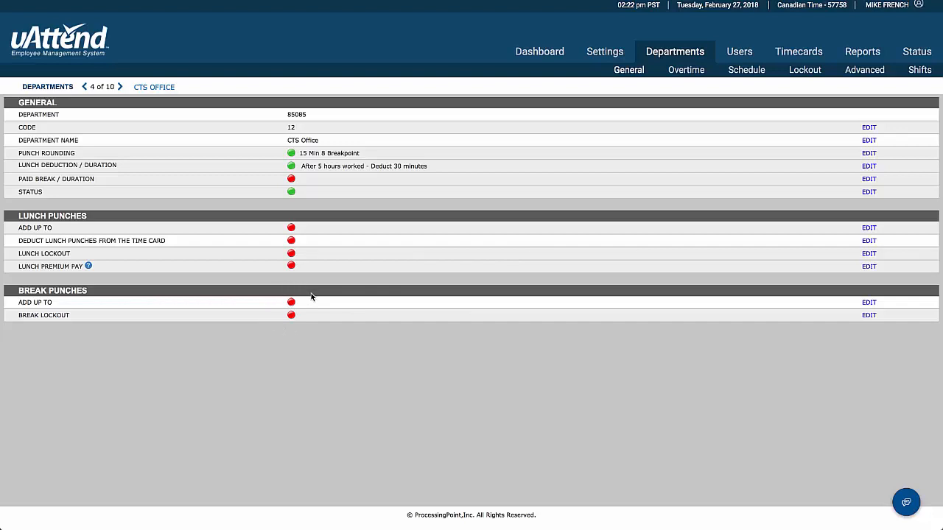
{"action": "mouse_move", "coordinate": [645, 83]}
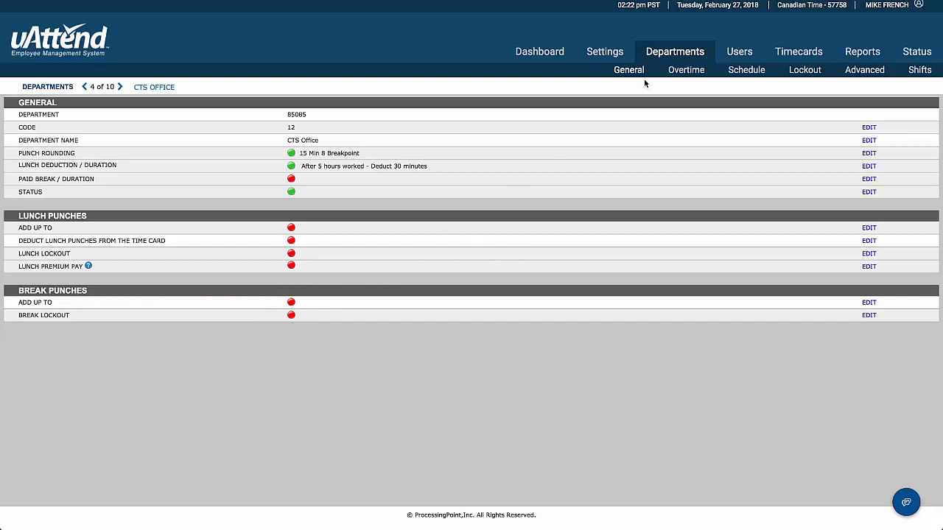
Show CTS Office overtime: weekly after 40 hours, daily after 8 and 11 hours
{"action": "left_click", "coordinate": [685, 69]}
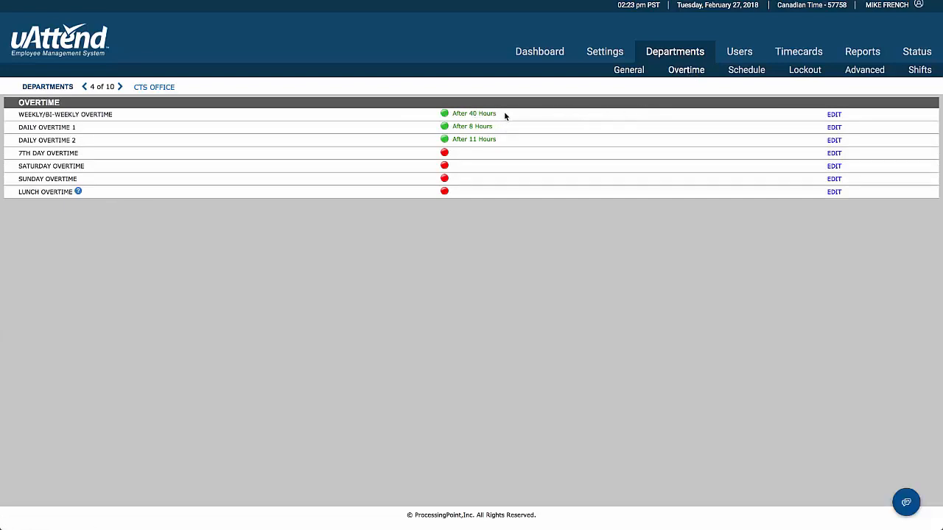
{"action": "mouse_move", "coordinate": [497, 126]}
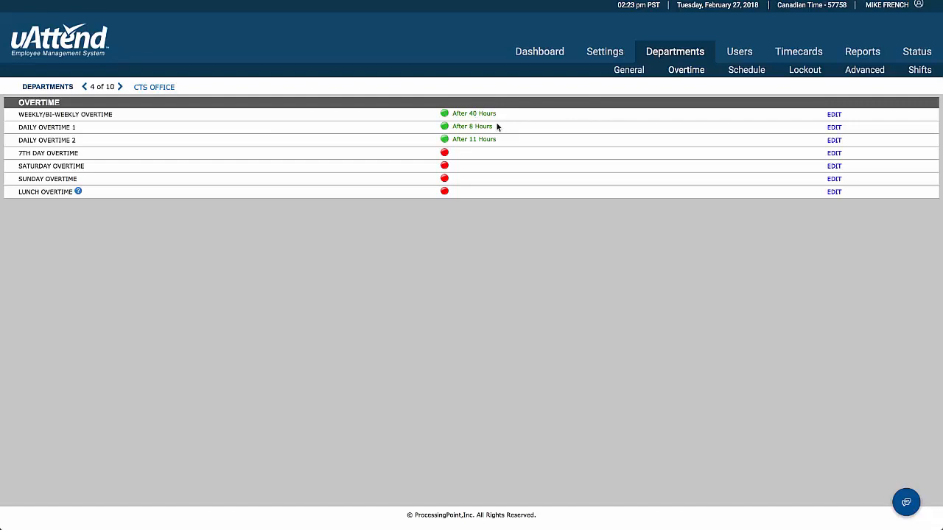
{"action": "mouse_move", "coordinate": [499, 134]}
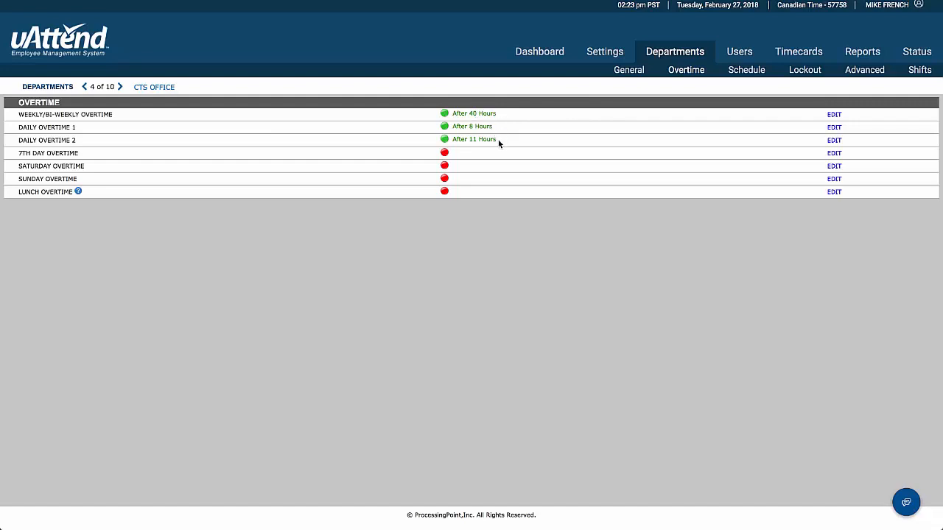
{"action": "mouse_move", "coordinate": [239, 165]}
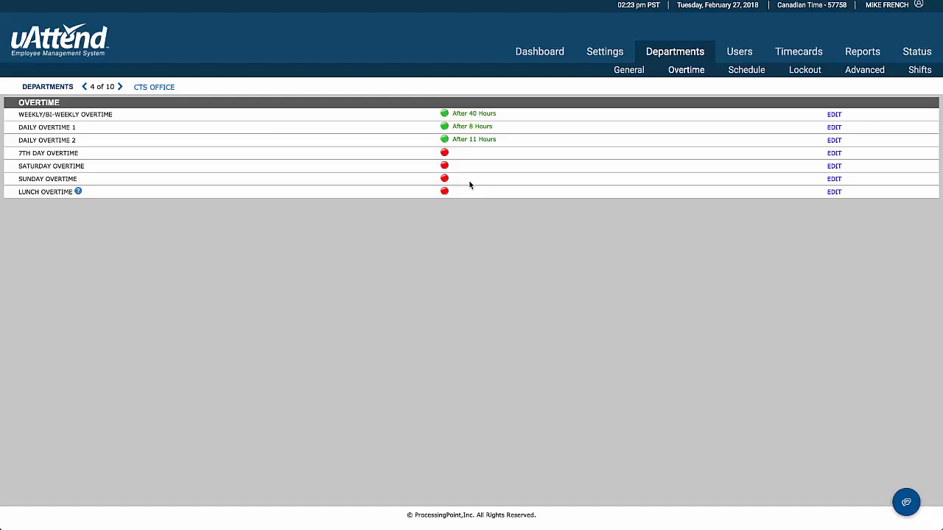
{"action": "mouse_move", "coordinate": [692, 123]}
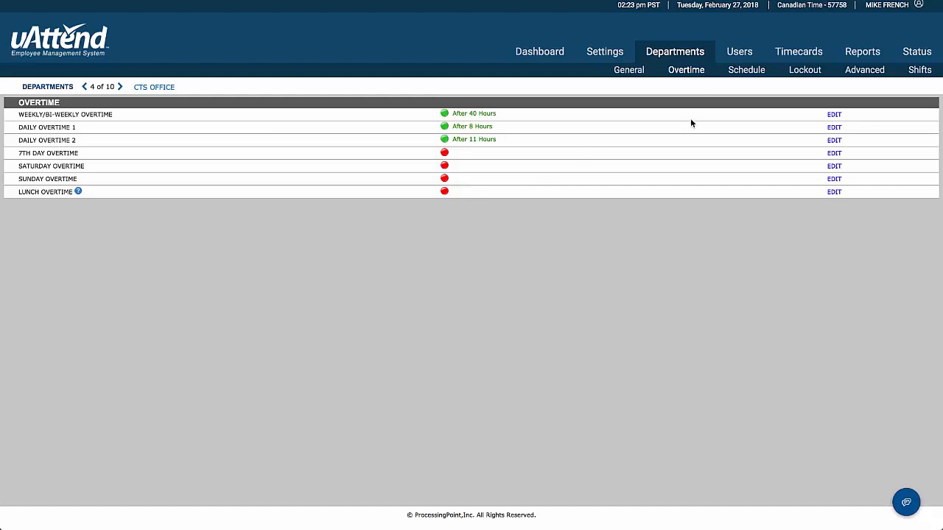
Show CTS Office's schedule: Monday–Friday 8:00 AM to 4:30 PM, weekends off
{"action": "left_click", "coordinate": [746, 69]}
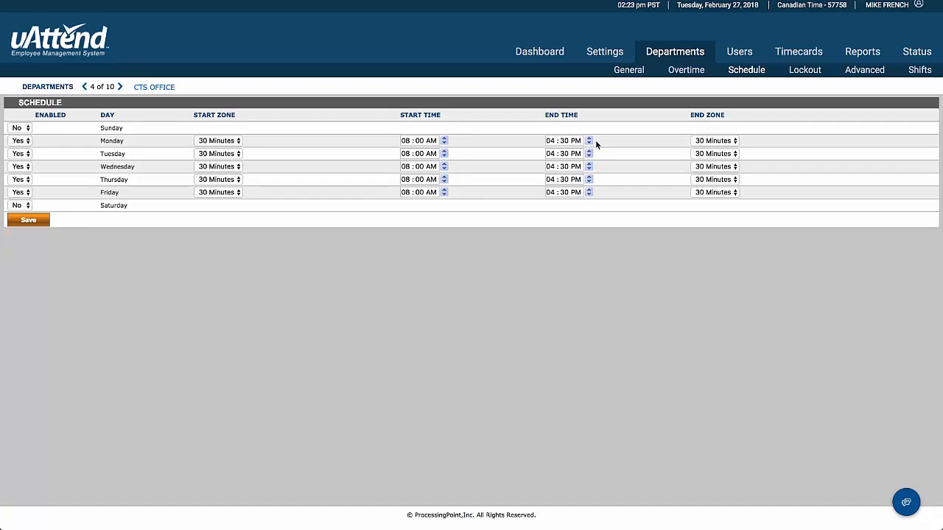
{"action": "mouse_move", "coordinate": [219, 141]}
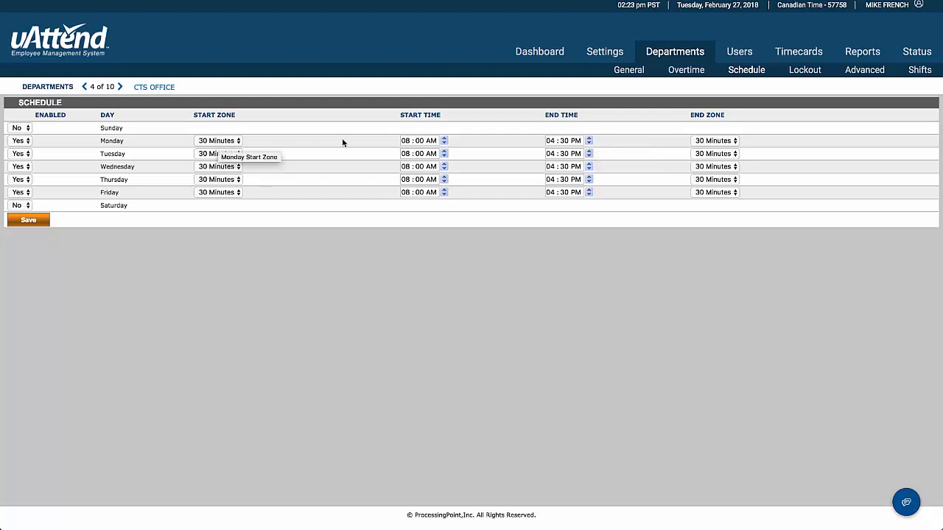
{"action": "mouse_move", "coordinate": [392, 147]}
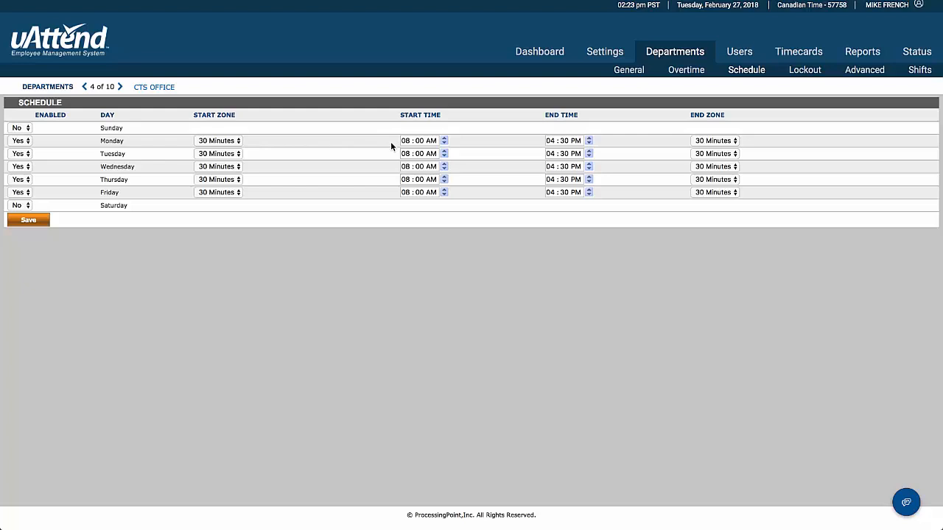
{"action": "mouse_move", "coordinate": [388, 145]}
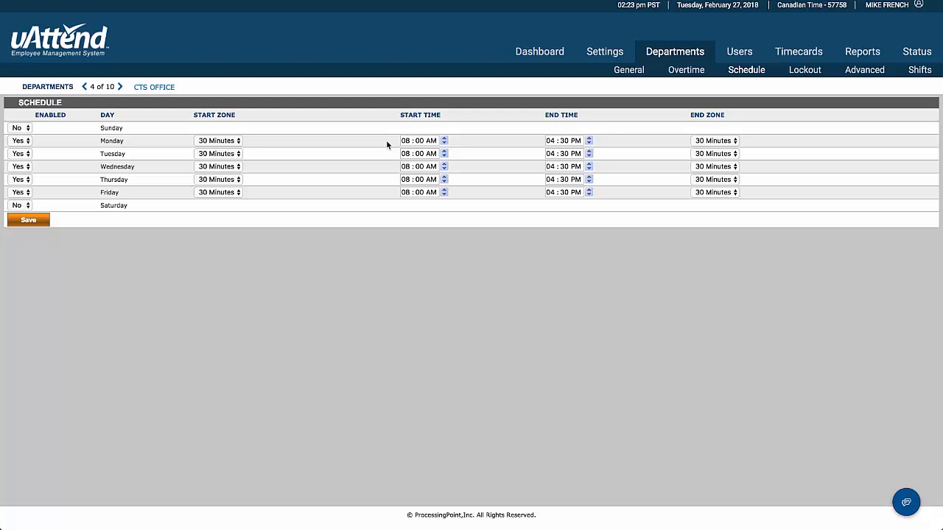
{"action": "mouse_move", "coordinate": [638, 141]}
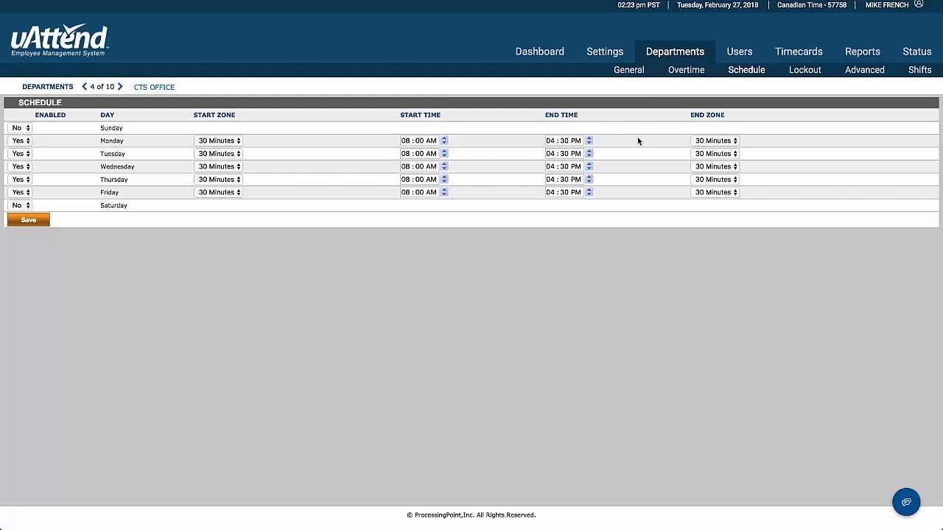
{"action": "mouse_move", "coordinate": [711, 140]}
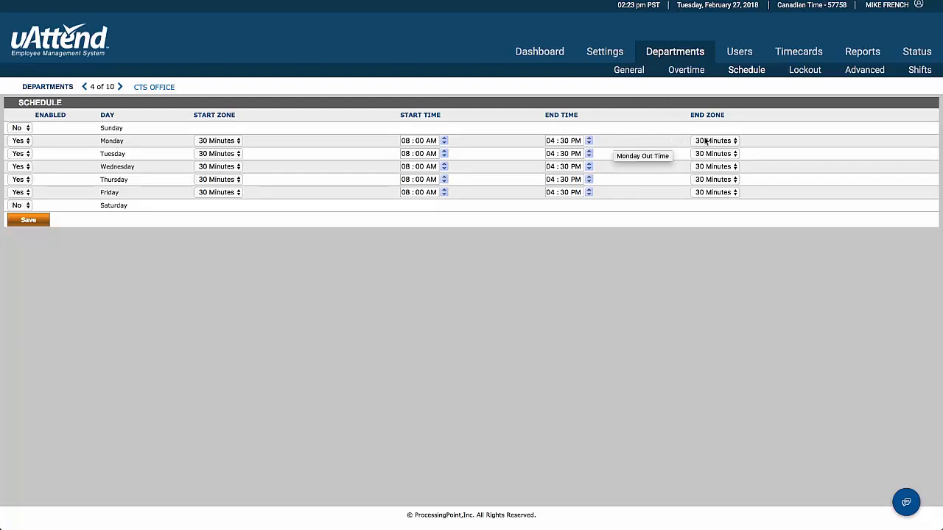
{"action": "mouse_move", "coordinate": [672, 147]}
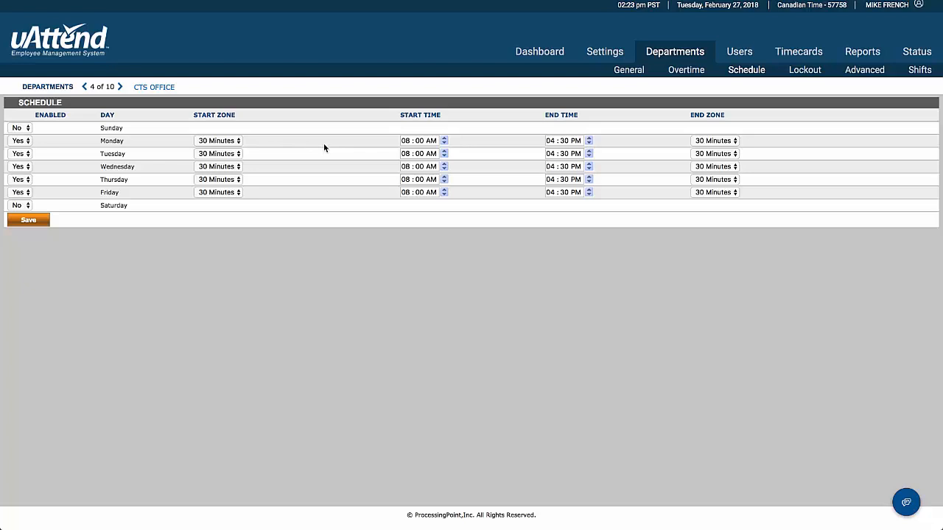
{"action": "mouse_move", "coordinate": [316, 159]}
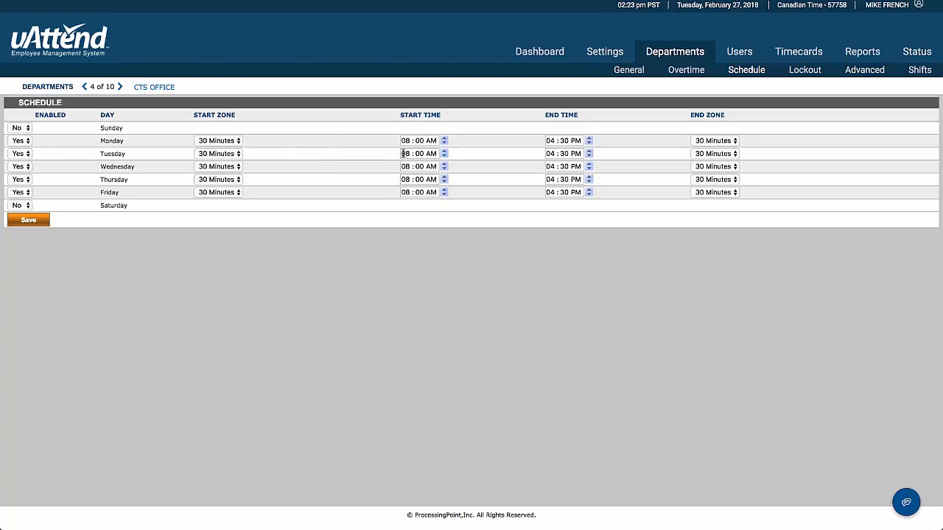
{"action": "mouse_move", "coordinate": [670, 109]}
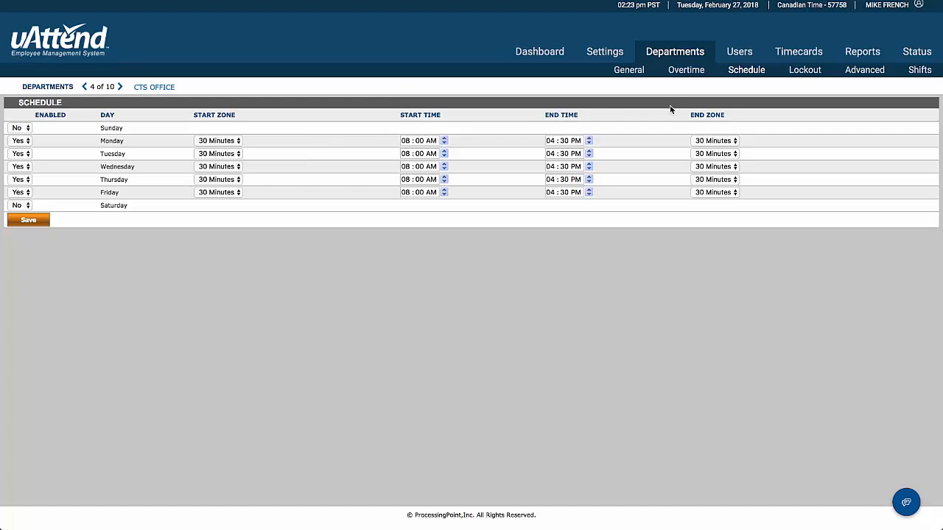
{"action": "mouse_move", "coordinate": [804, 70]}
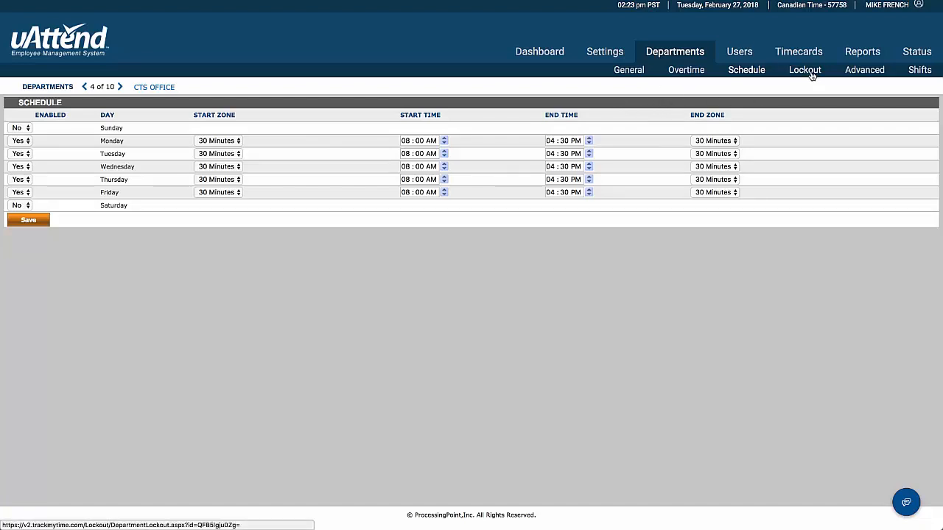
Show CTS Office's Lockout page with lockout disabled on every day
{"action": "left_click", "coordinate": [805, 69]}
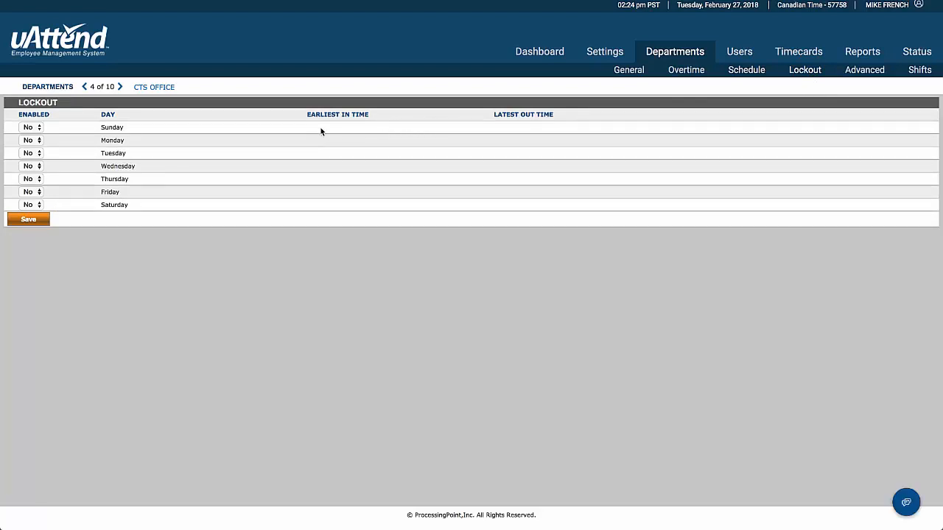
{"action": "mouse_move", "coordinate": [330, 135]}
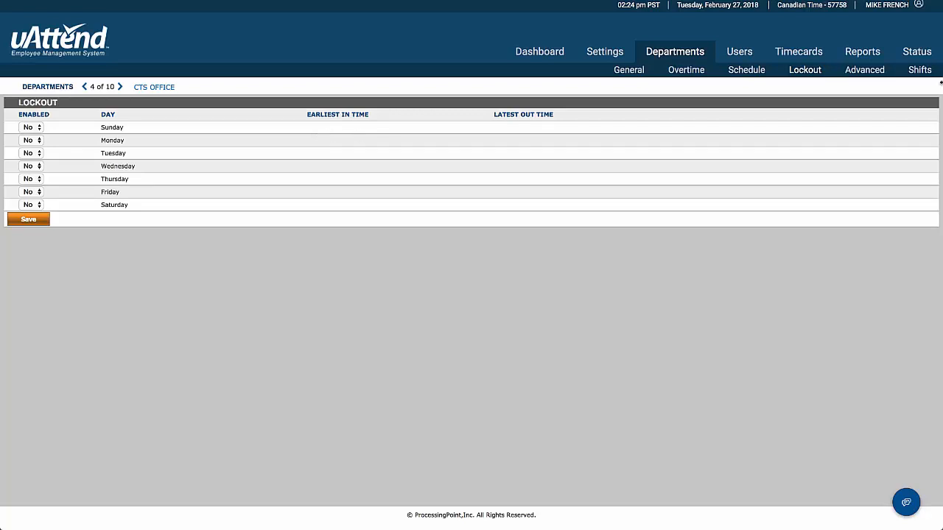
{"action": "left_click", "coordinate": [864, 69]}
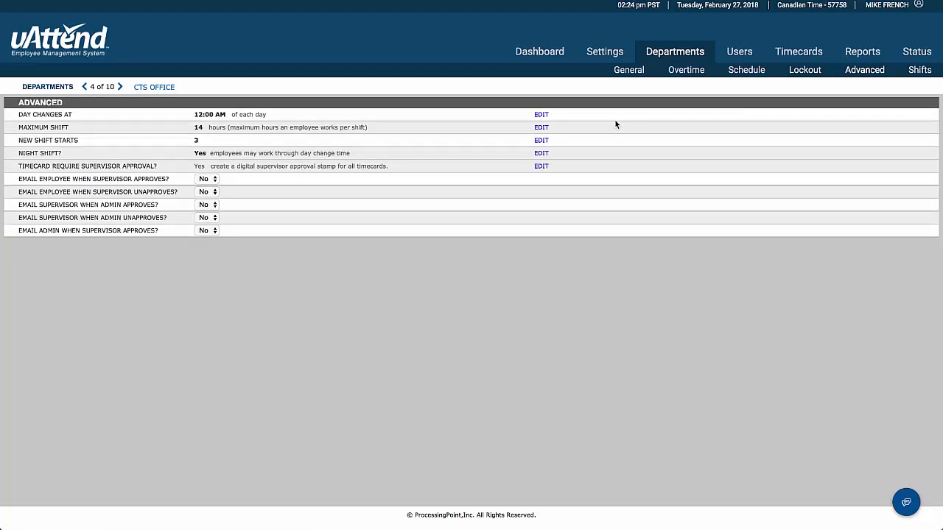
{"action": "mouse_move", "coordinate": [559, 127]}
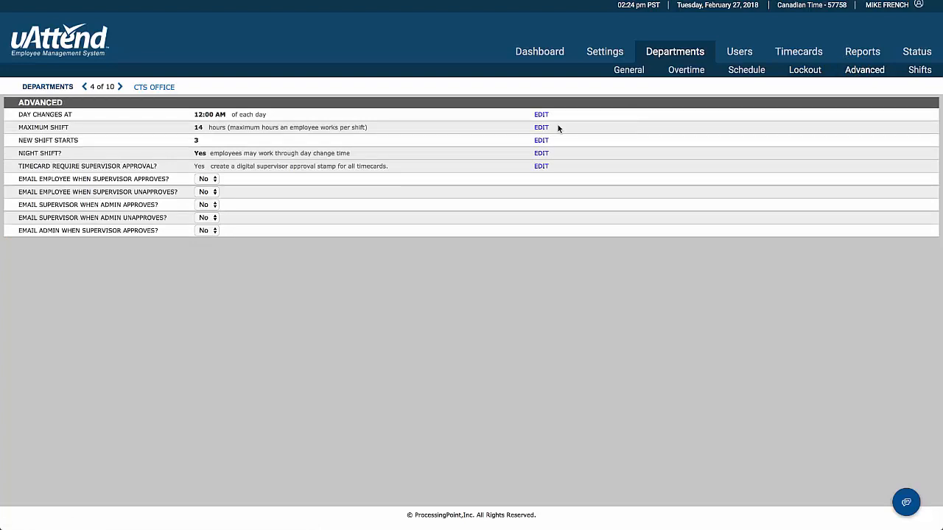
{"action": "mouse_move", "coordinate": [271, 115]}
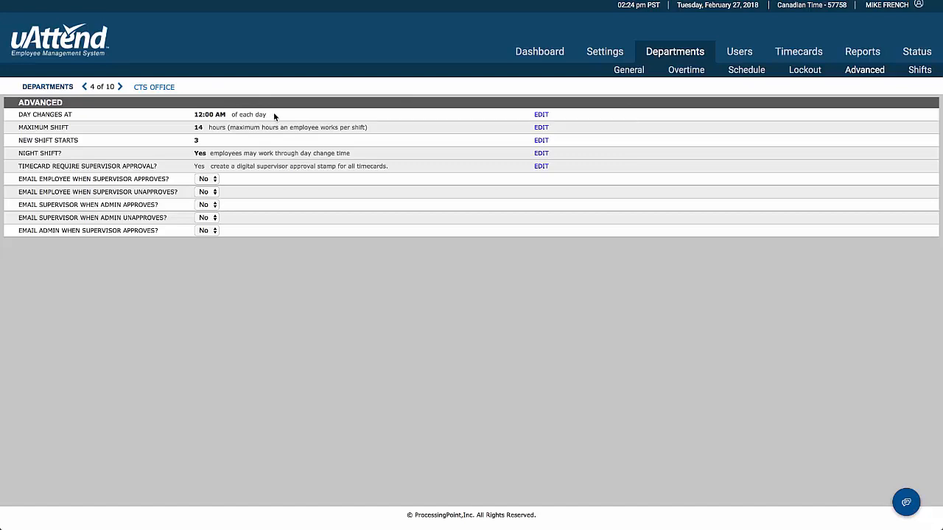
{"action": "mouse_move", "coordinate": [280, 174]}
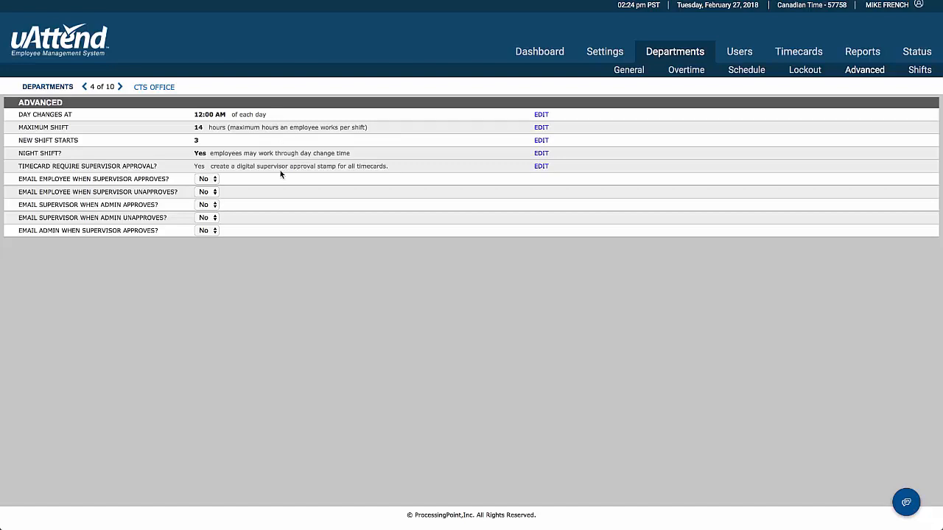
{"action": "mouse_move", "coordinate": [353, 158]}
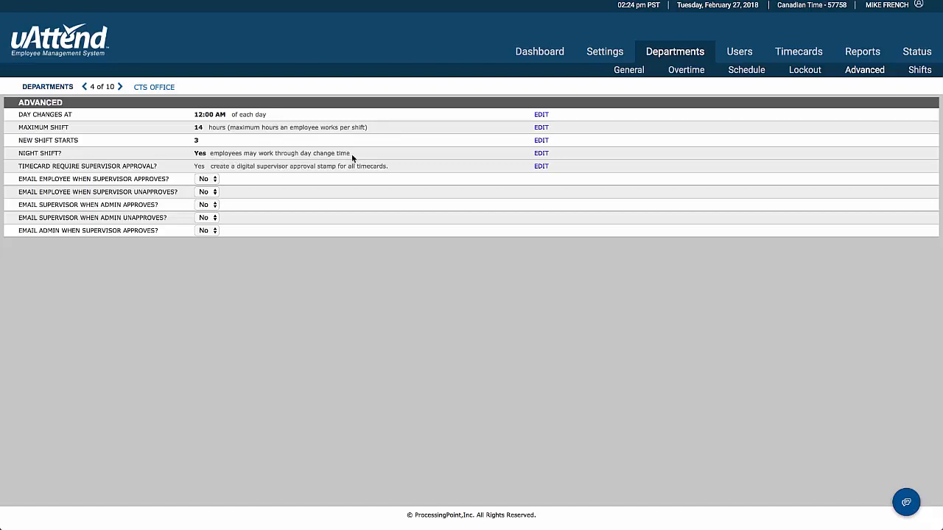
{"action": "mouse_move", "coordinate": [366, 155]}
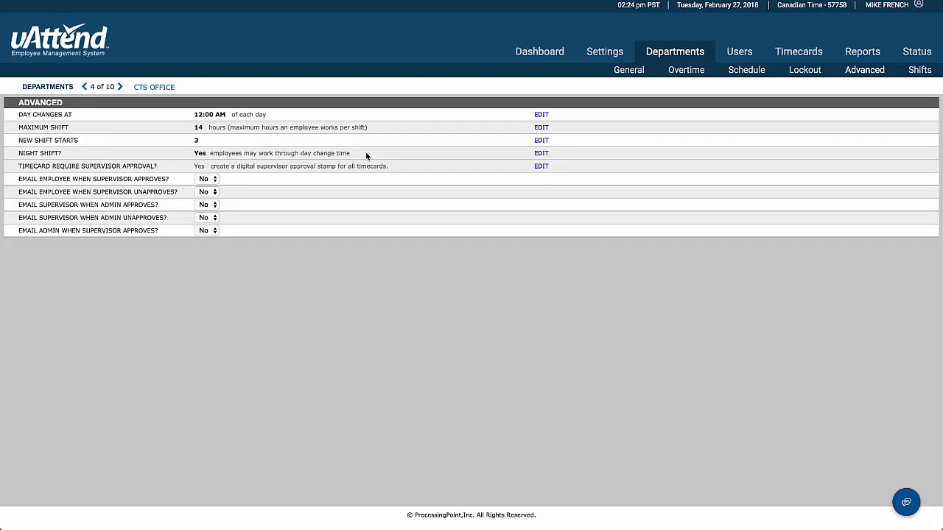
{"action": "mouse_move", "coordinate": [304, 123]}
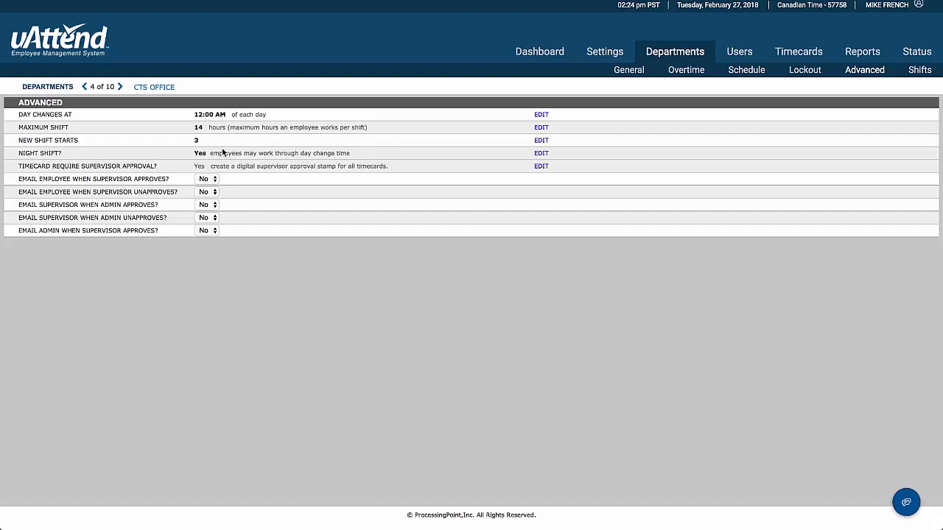
{"action": "mouse_move", "coordinate": [247, 145]}
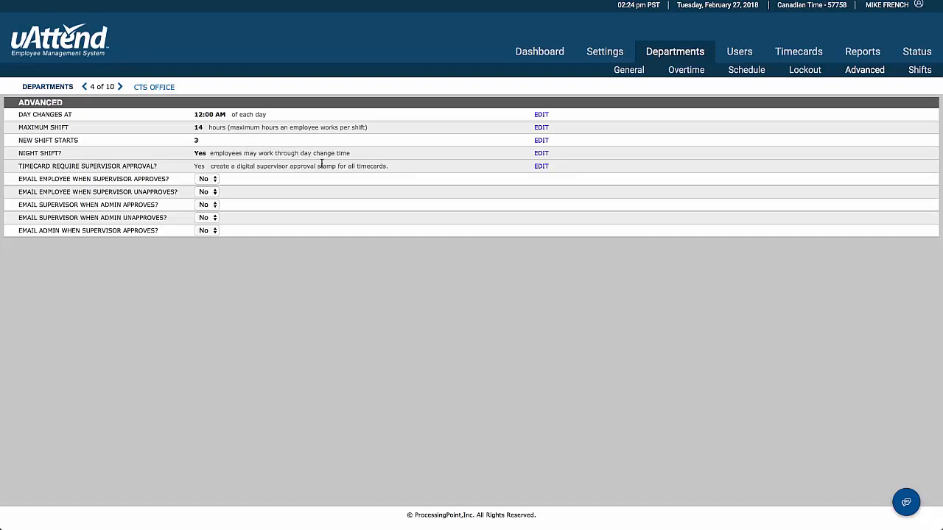
{"action": "mouse_move", "coordinate": [186, 176]}
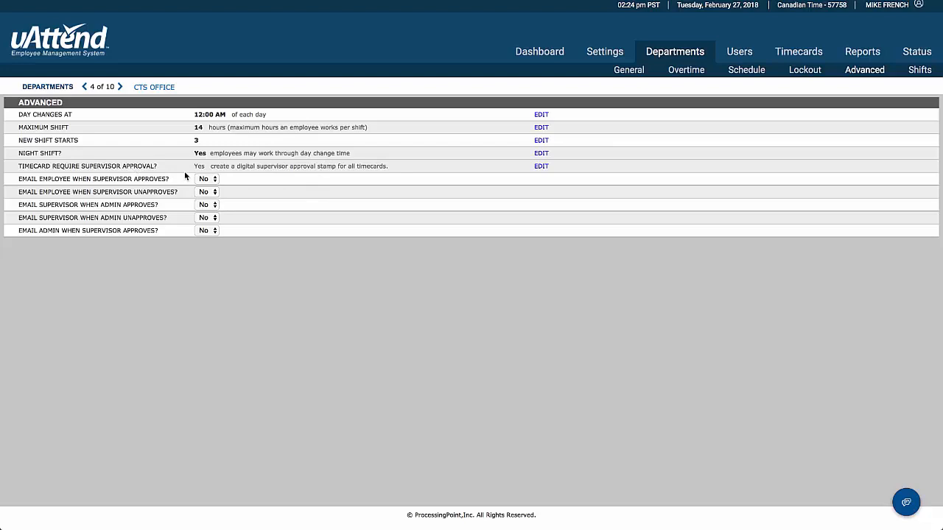
{"action": "mouse_move", "coordinate": [155, 169]}
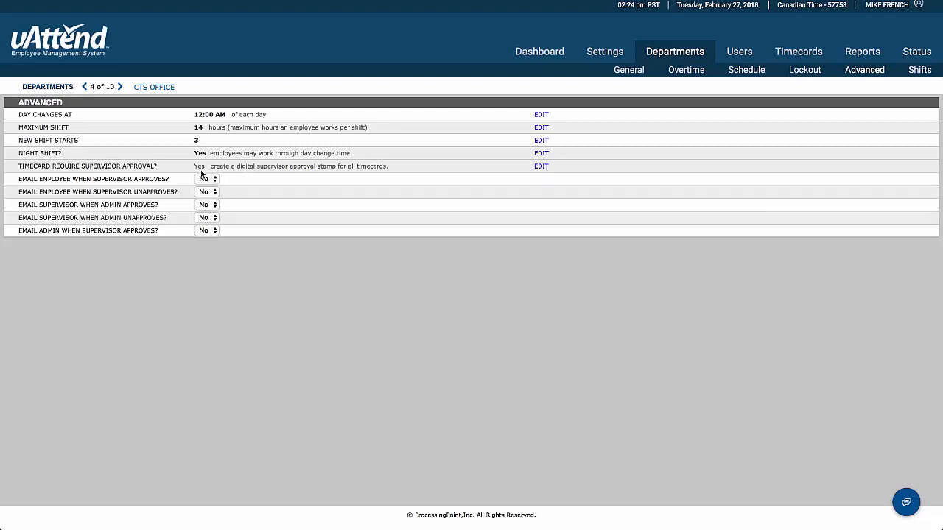
{"action": "mouse_move", "coordinate": [213, 185]}
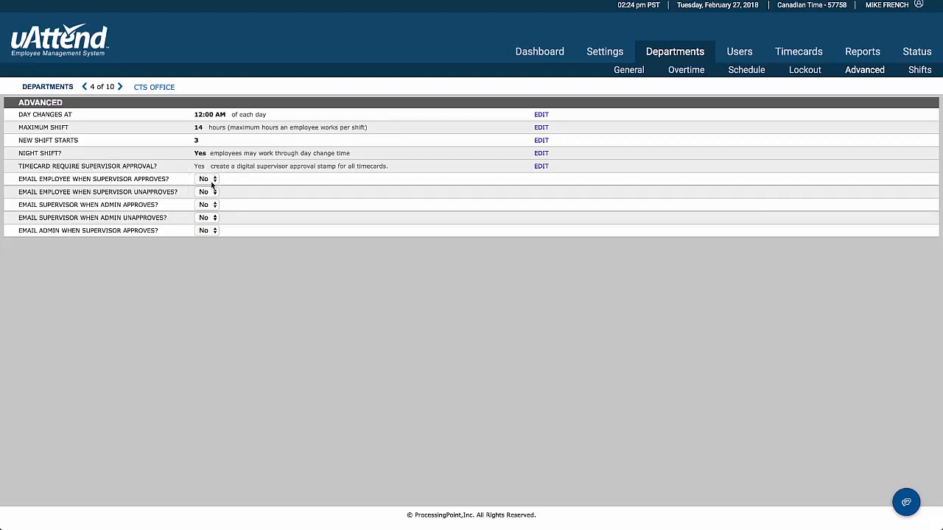
{"action": "mouse_move", "coordinate": [253, 224]}
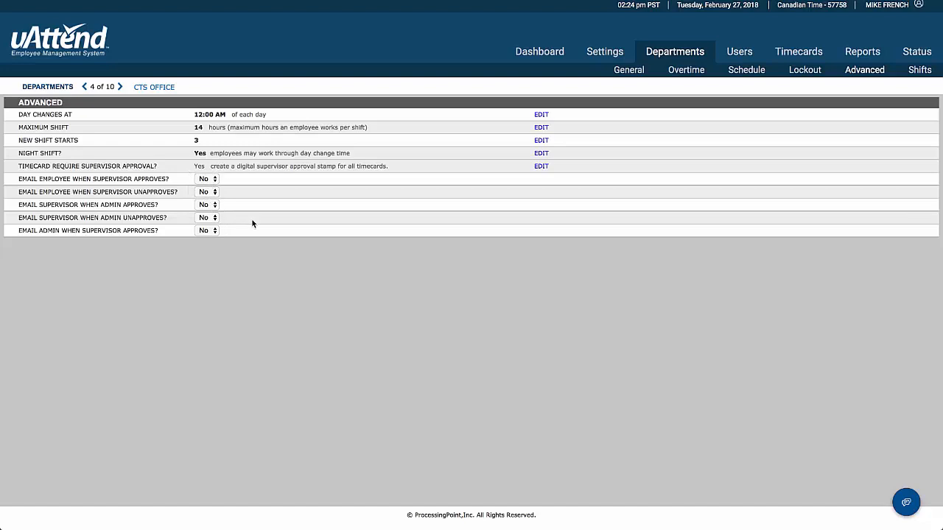
{"action": "mouse_move", "coordinate": [747, 69]}
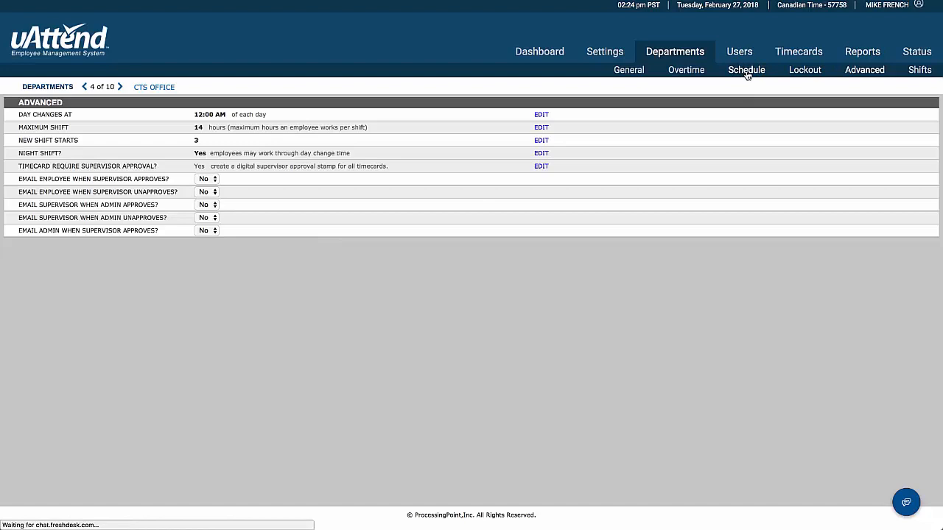
List CTS Office's five shifts and inspect the Technical shift without saving changes
{"action": "left_click", "coordinate": [746, 70]}
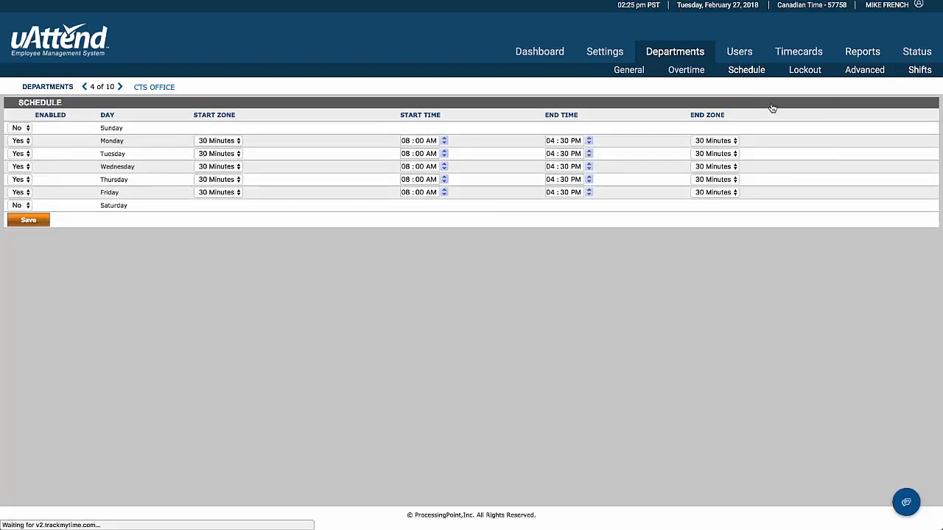
{"action": "left_click", "coordinate": [920, 69]}
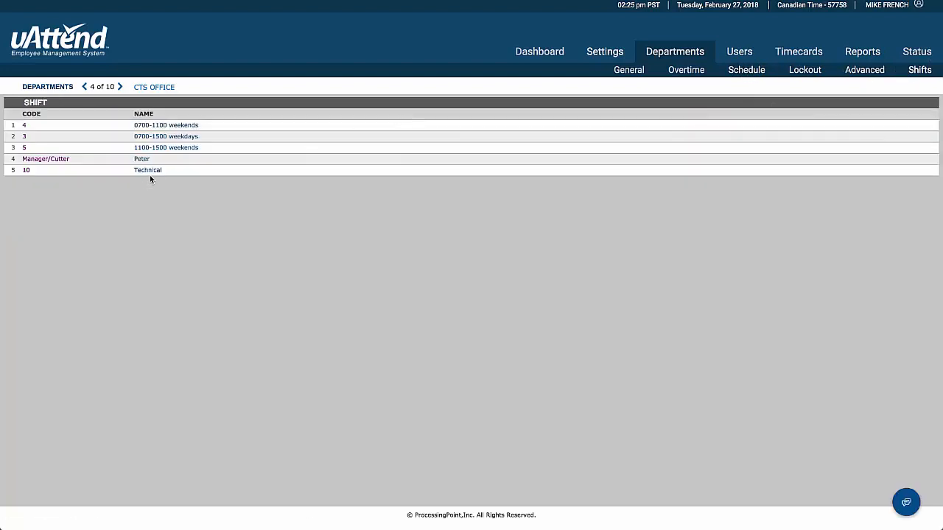
{"action": "left_click", "coordinate": [147, 171]}
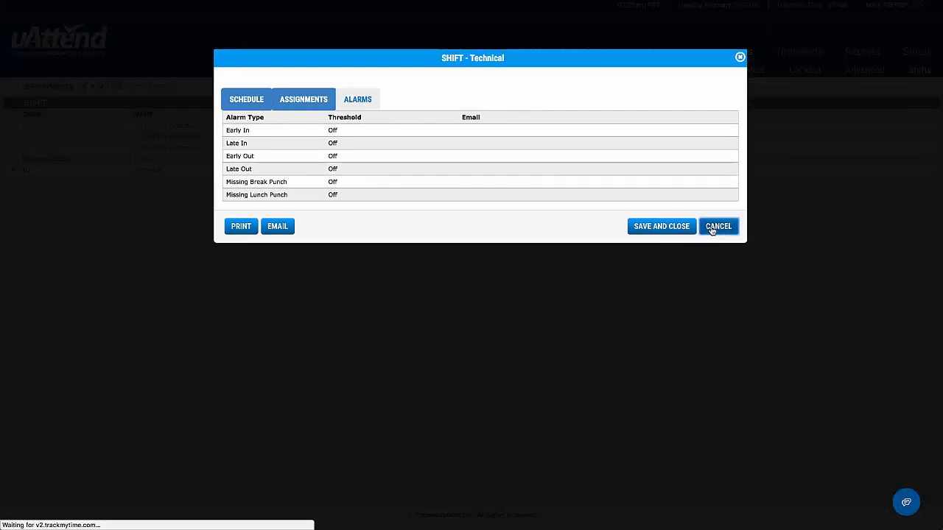
{"action": "left_click", "coordinate": [718, 226]}
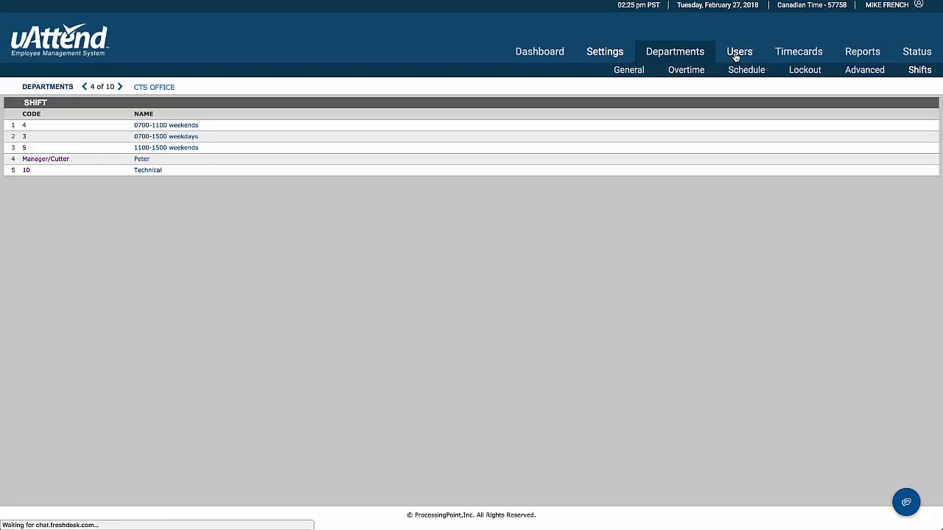
{"action": "left_click", "coordinate": [739, 52]}
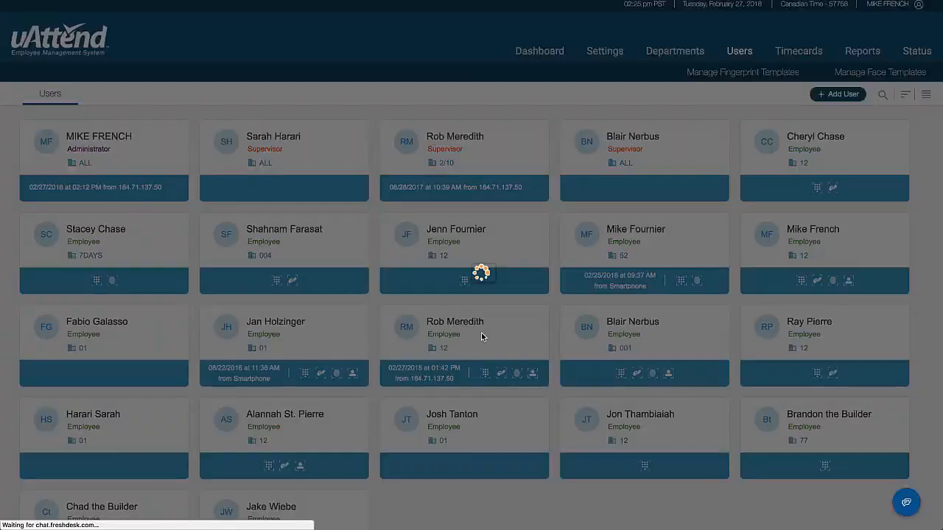
{"action": "left_click", "coordinate": [455, 321]}
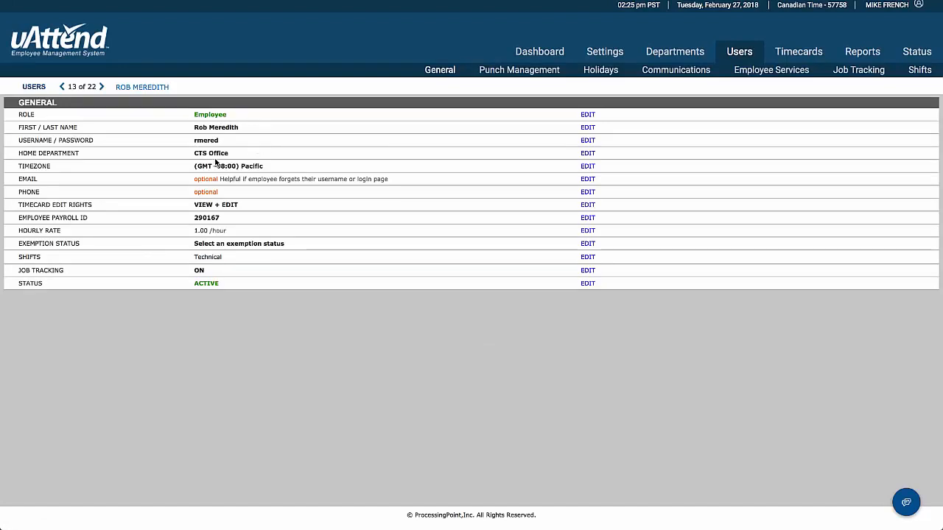
{"action": "mouse_move", "coordinate": [202, 177]}
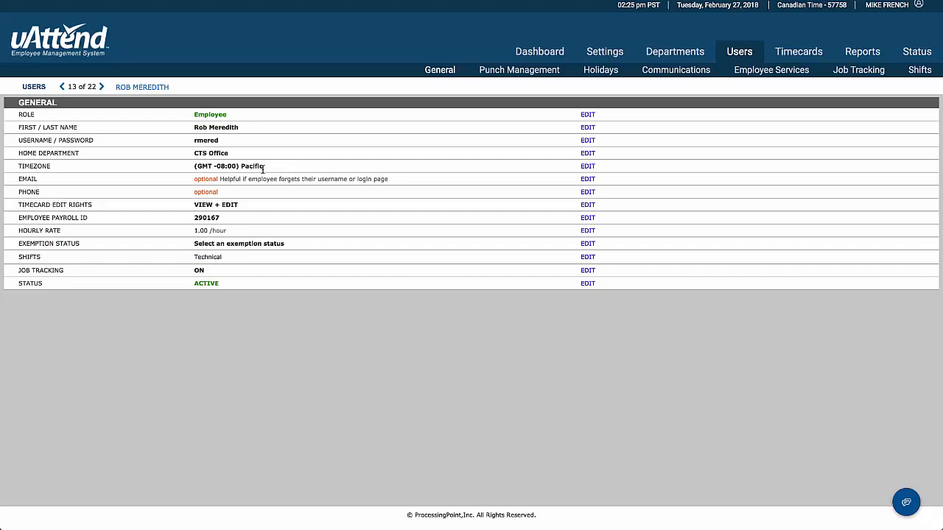
{"action": "mouse_move", "coordinate": [310, 172]}
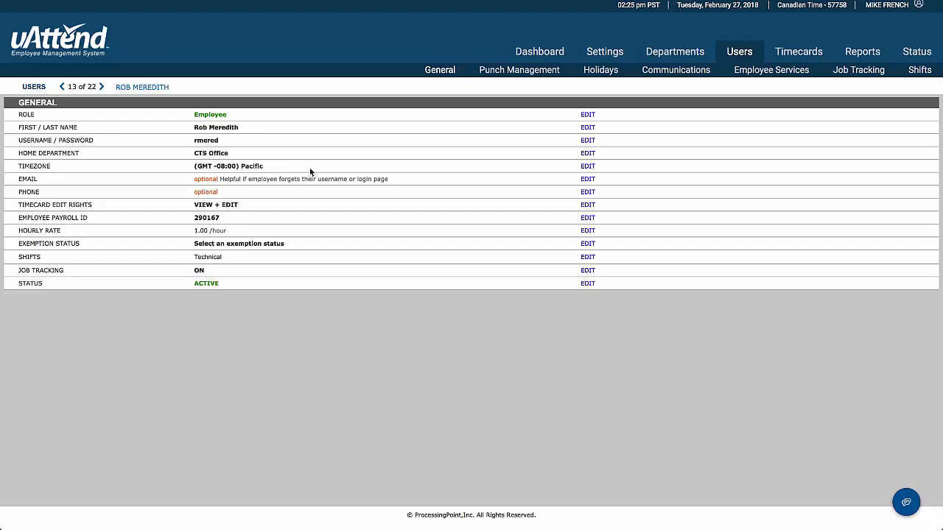
{"action": "mouse_move", "coordinate": [158, 218]}
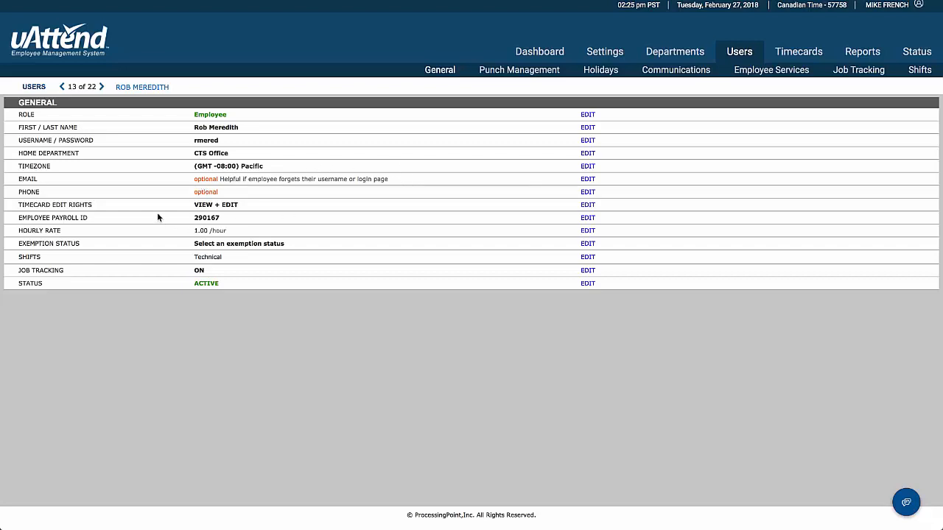
{"action": "mouse_move", "coordinate": [242, 207]}
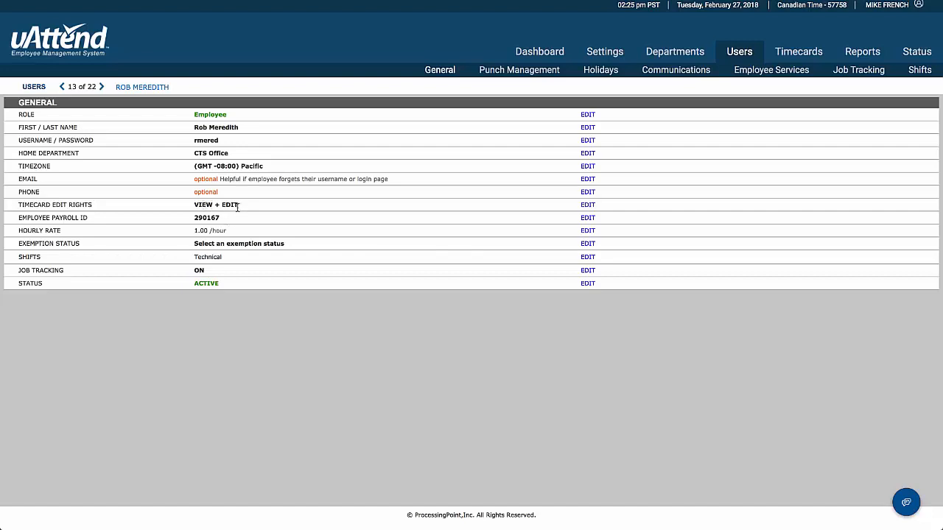
{"action": "mouse_move", "coordinate": [245, 207]}
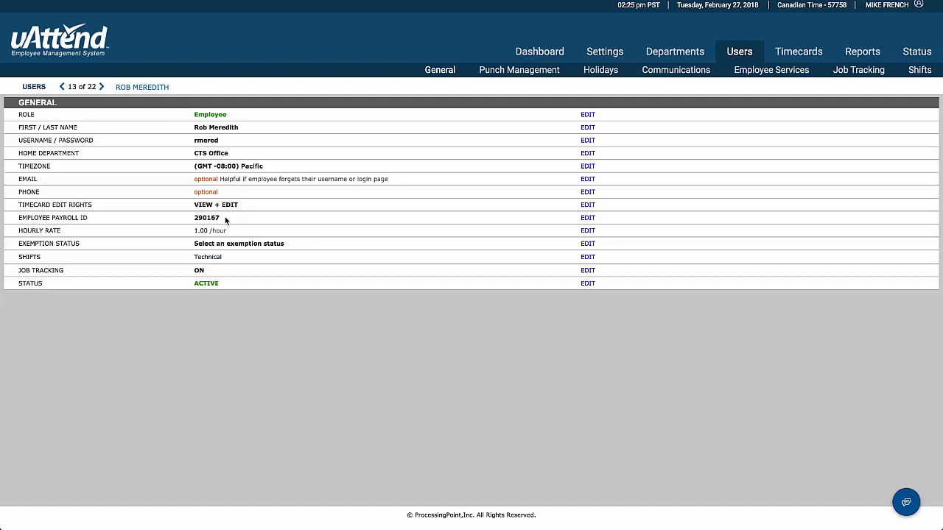
{"action": "mouse_move", "coordinate": [242, 256]}
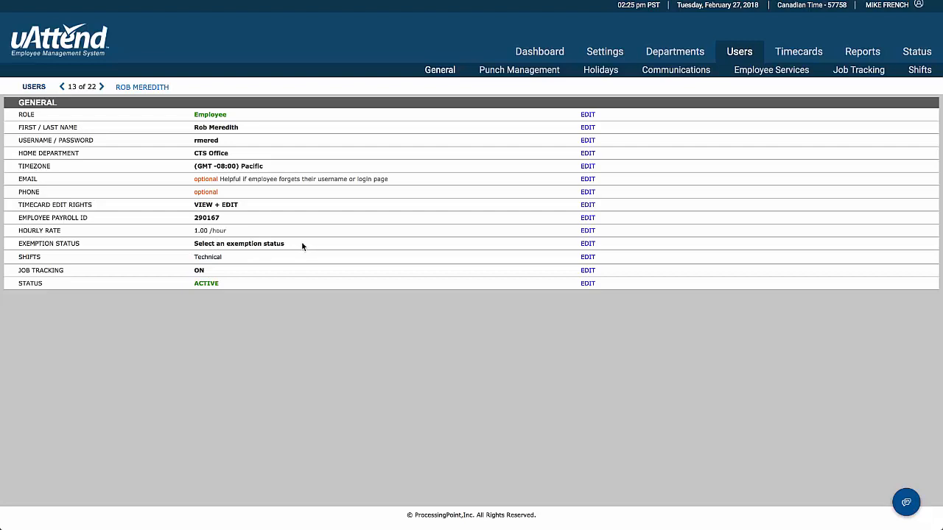
{"action": "mouse_move", "coordinate": [296, 250]}
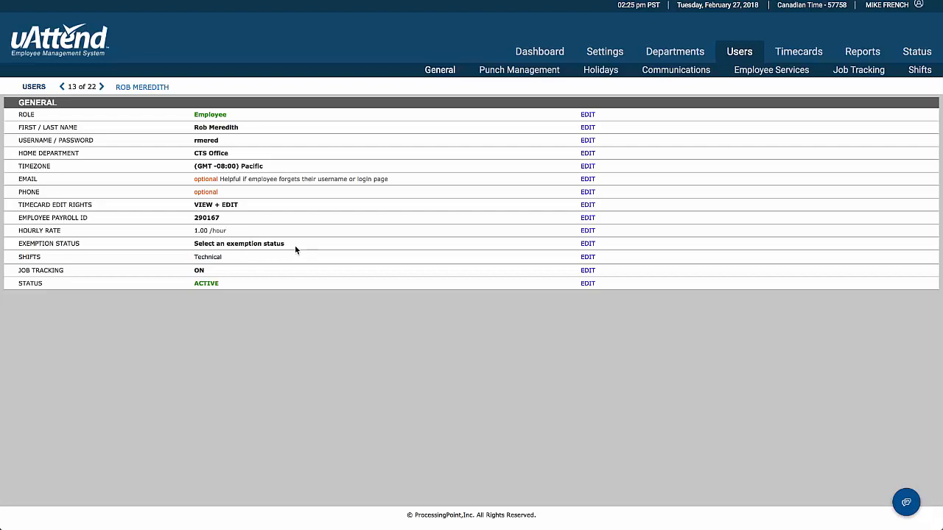
{"action": "mouse_move", "coordinate": [239, 260]}
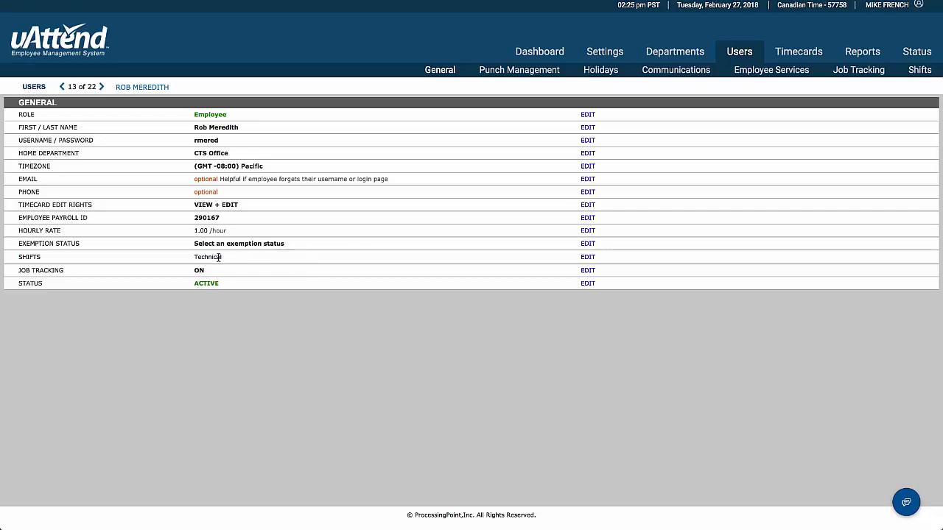
{"action": "mouse_move", "coordinate": [233, 260]}
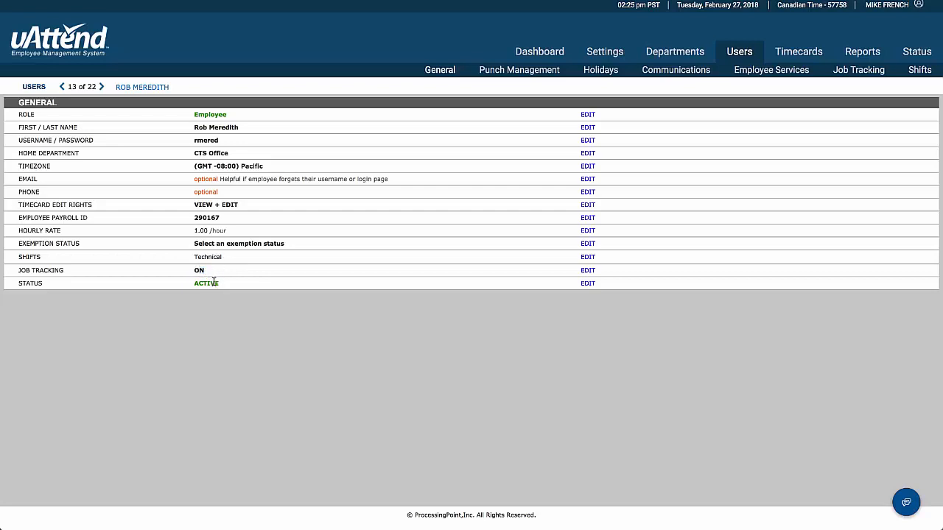
{"action": "mouse_move", "coordinate": [589, 291]}
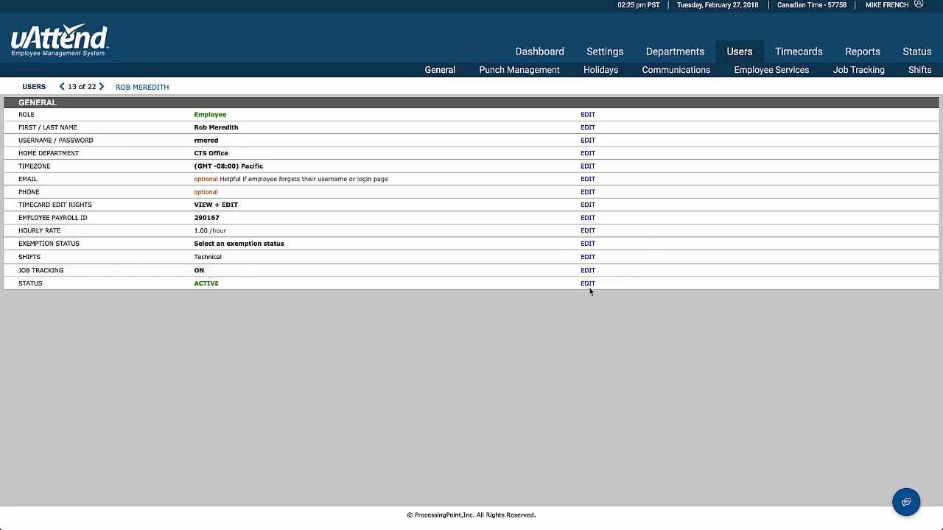
{"action": "left_click", "coordinate": [588, 283]}
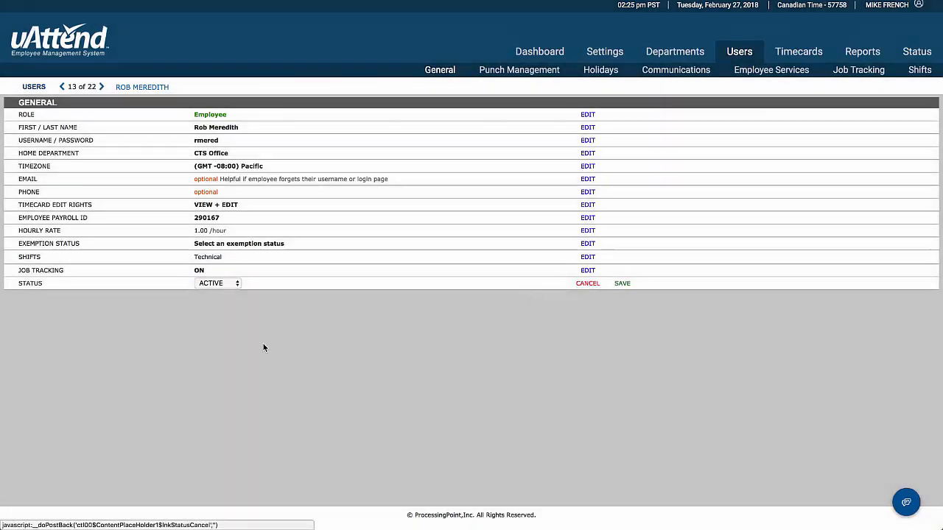
{"action": "left_click", "coordinate": [217, 283]}
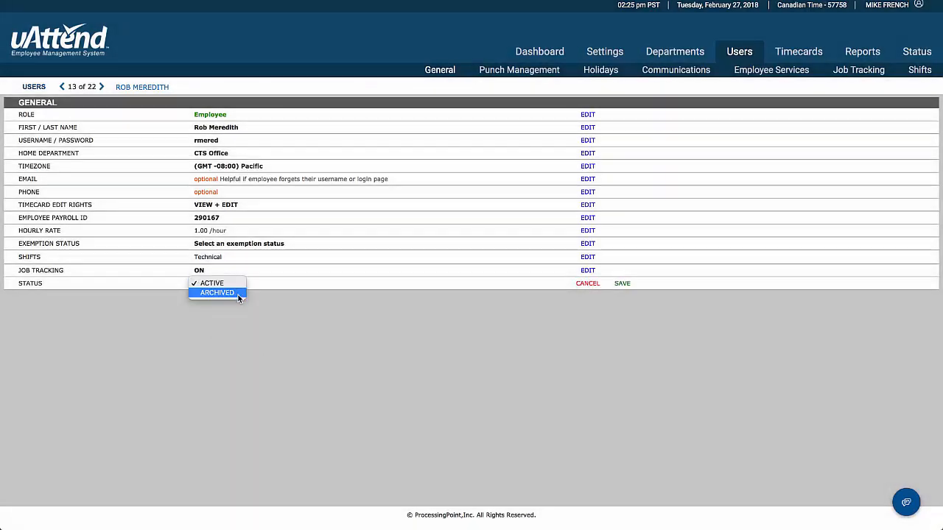
{"action": "mouse_move", "coordinate": [225, 295]}
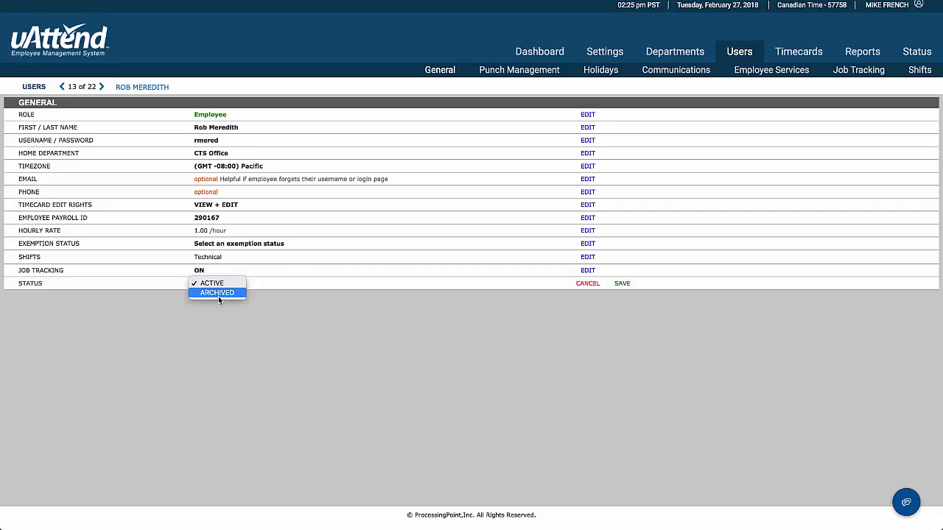
{"action": "mouse_move", "coordinate": [422, 285]}
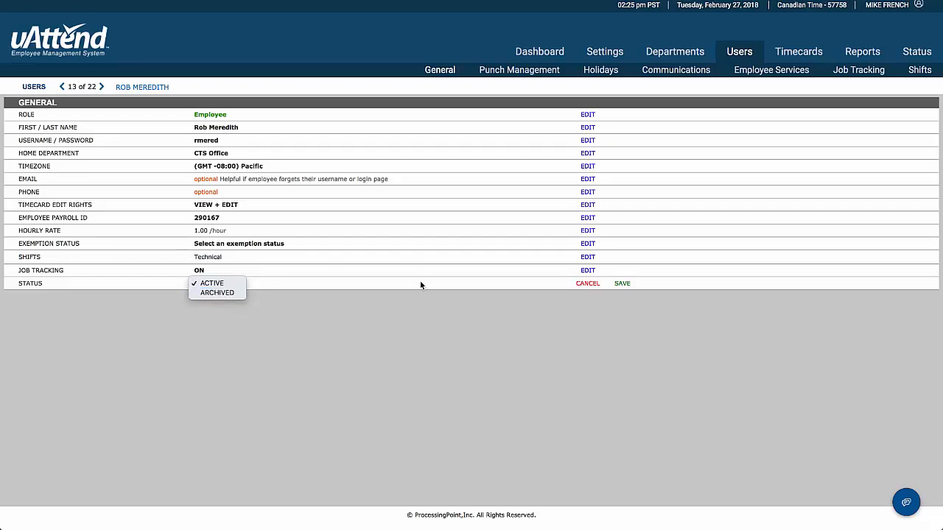
{"action": "mouse_move", "coordinate": [588, 286]}
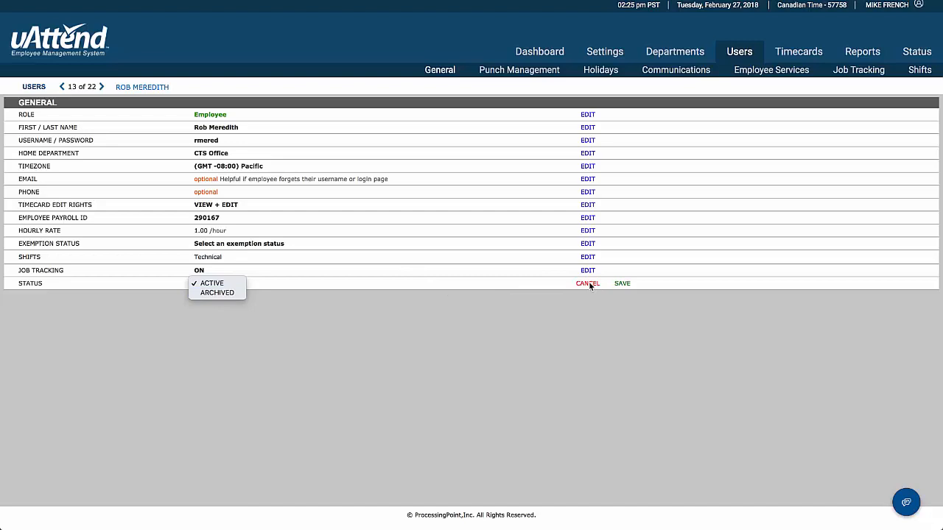
{"action": "left_click", "coordinate": [211, 283]}
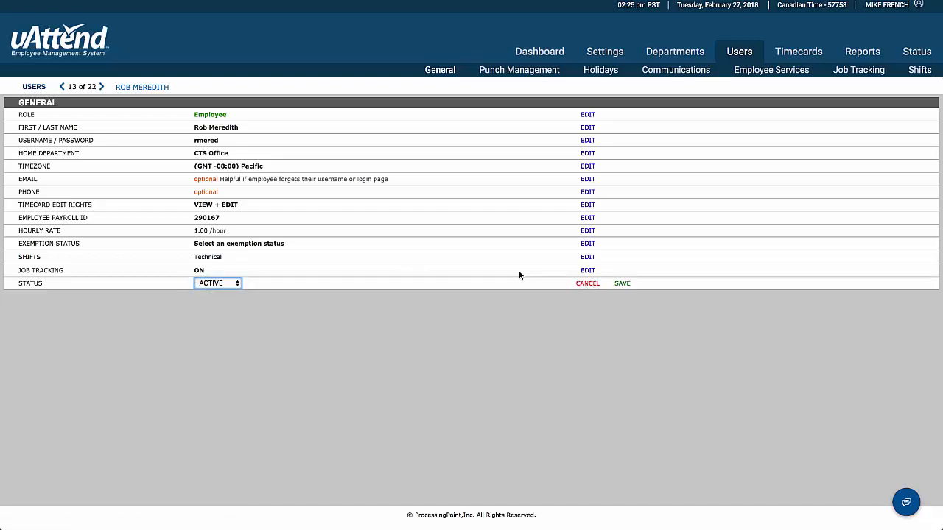
{"action": "left_click", "coordinate": [520, 70]}
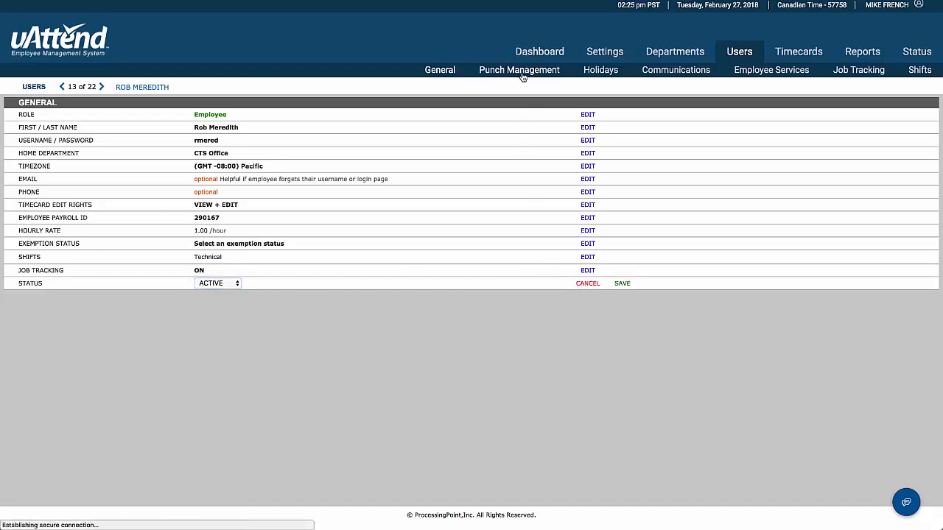
{"action": "left_click", "coordinate": [519, 70]}
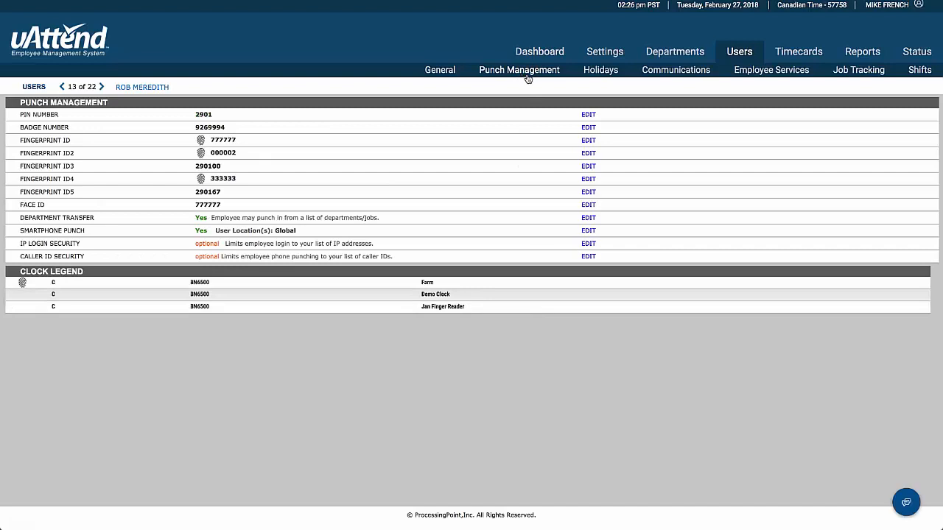
{"action": "mouse_move", "coordinate": [197, 118]}
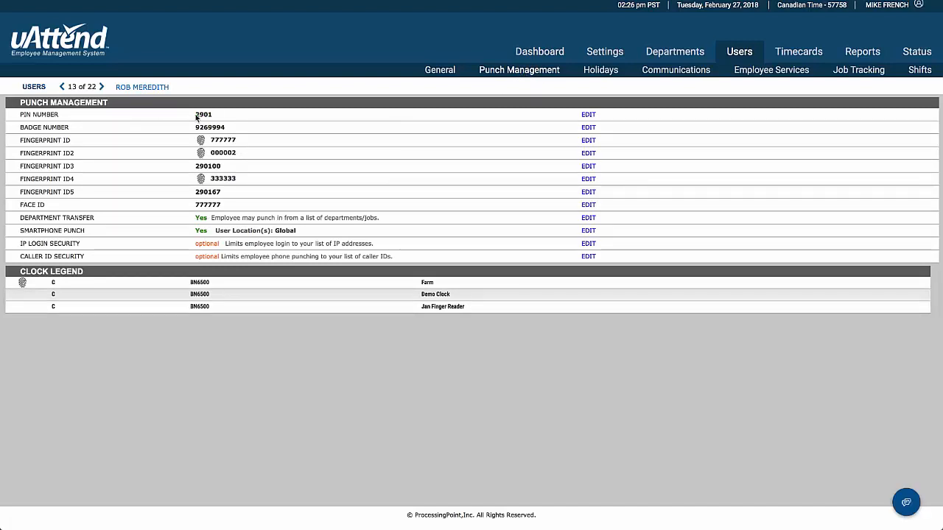
{"action": "double_click", "coordinate": [203, 114]}
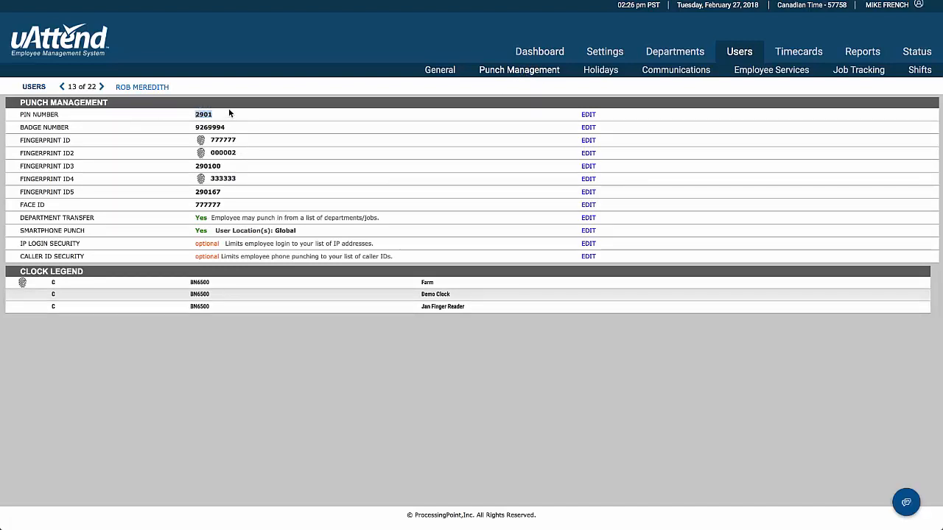
{"action": "mouse_move", "coordinate": [182, 132]}
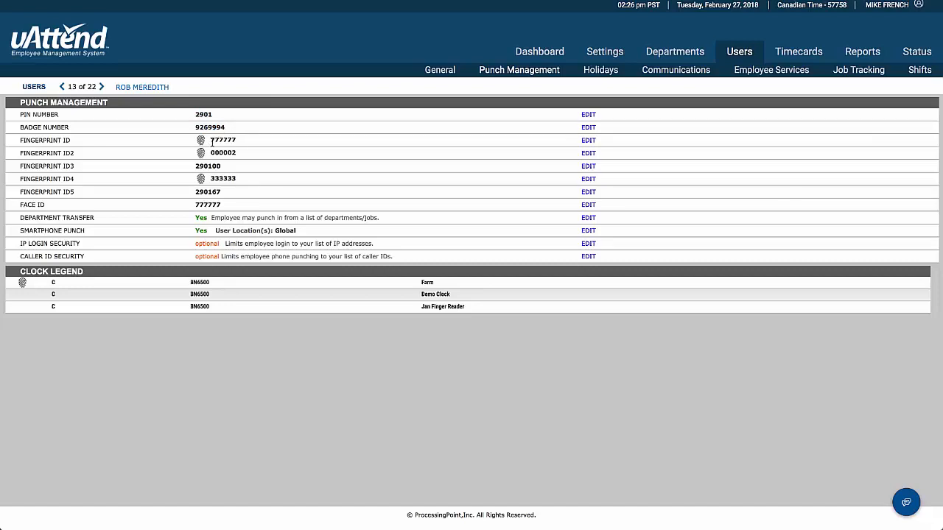
{"action": "mouse_move", "coordinate": [226, 198]}
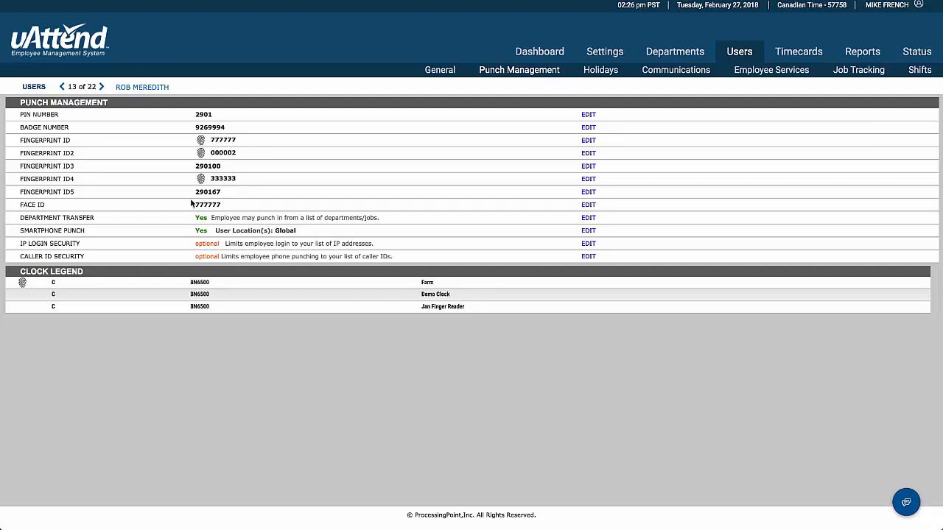
{"action": "mouse_move", "coordinate": [229, 208]}
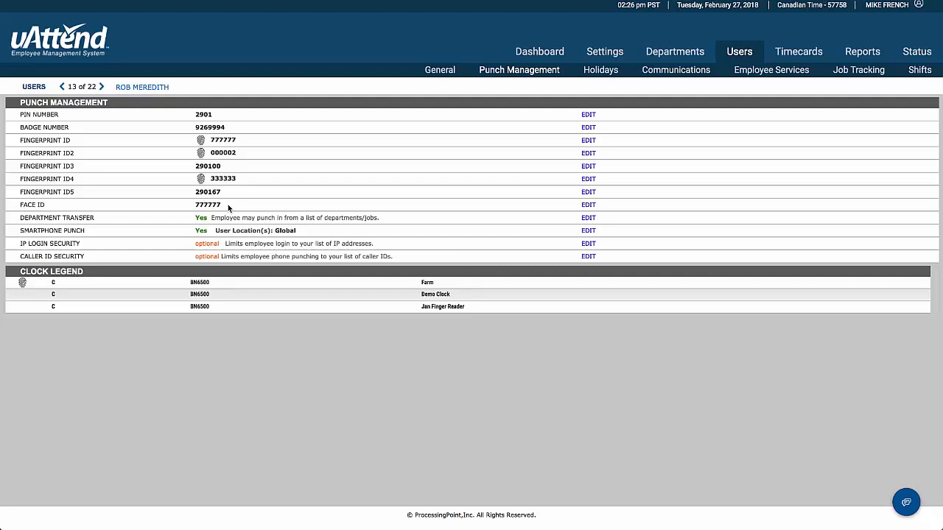
{"action": "mouse_move", "coordinate": [236, 208]}
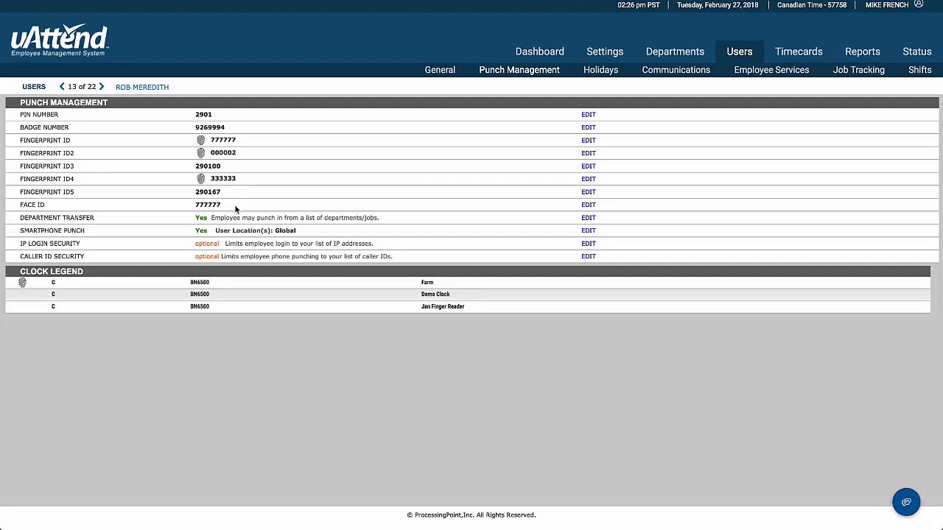
{"action": "mouse_move", "coordinate": [206, 217]}
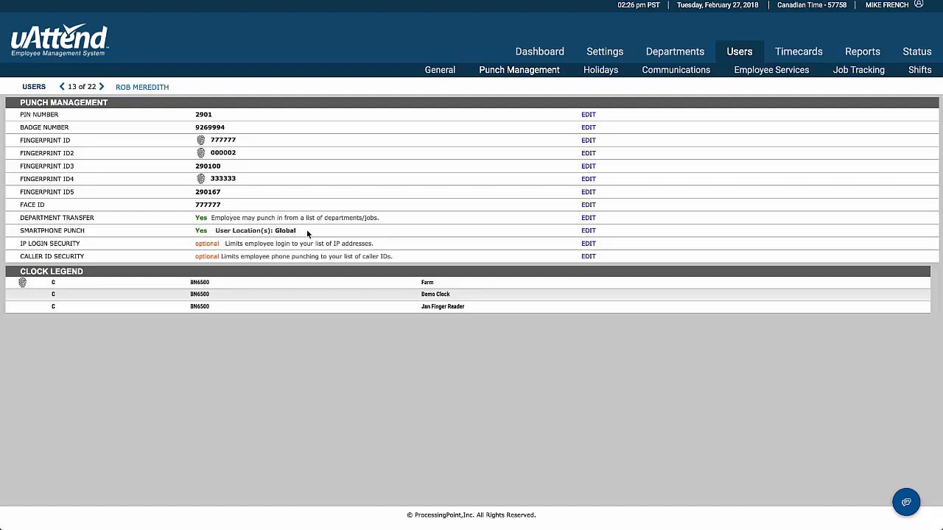
{"action": "left_click", "coordinate": [588, 229]}
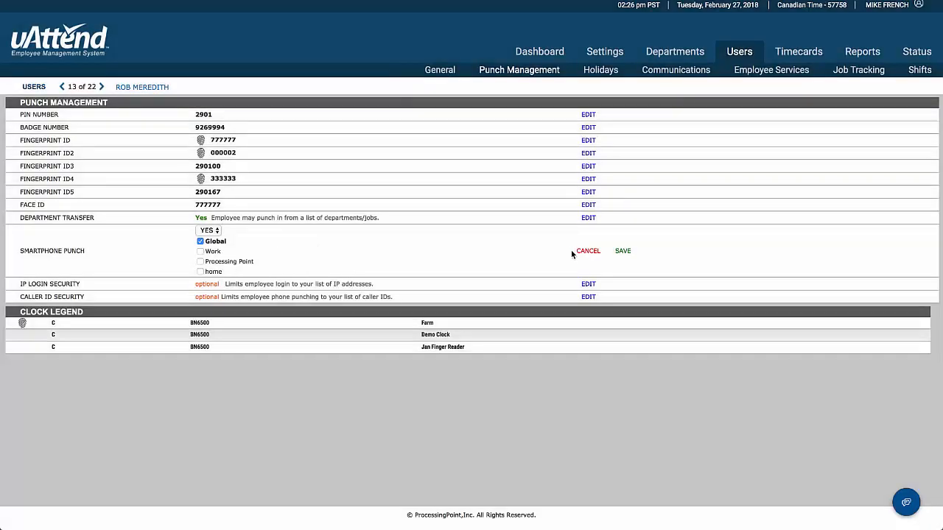
{"action": "left_click", "coordinate": [622, 250]}
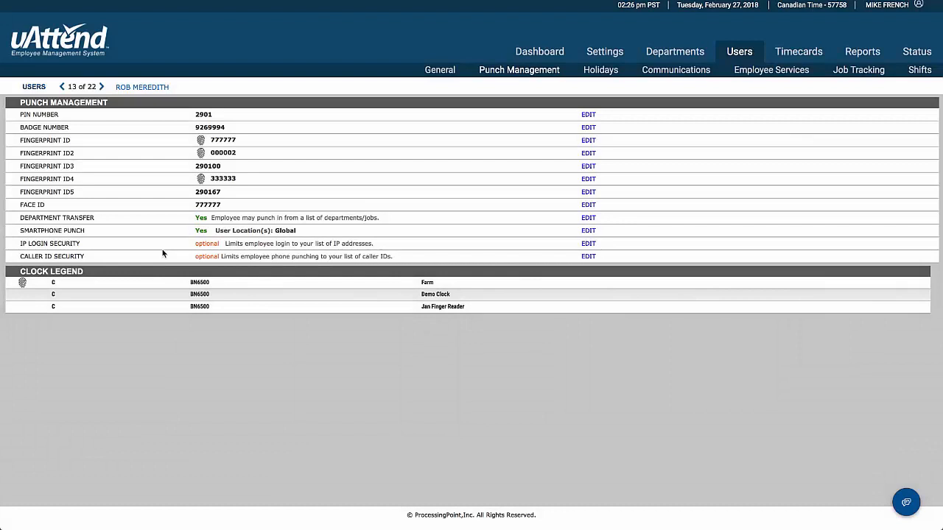
{"action": "mouse_move", "coordinate": [152, 270]}
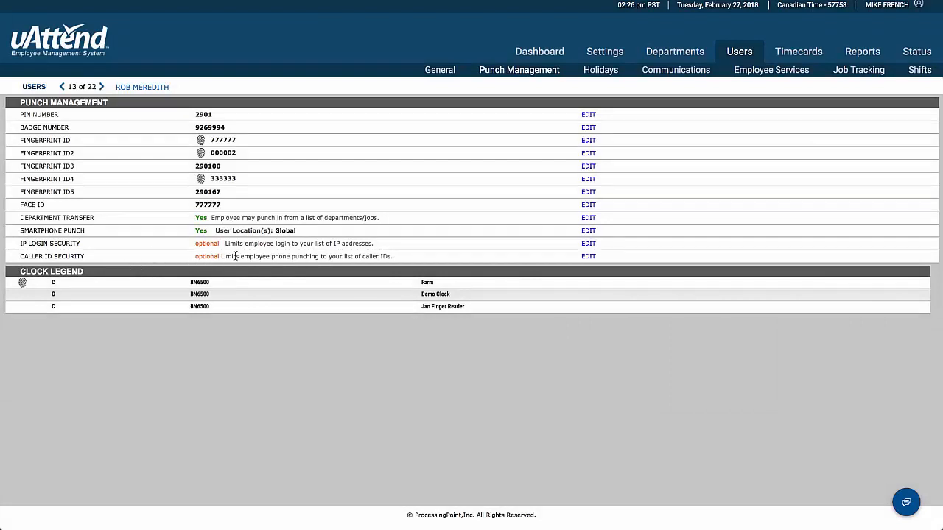
{"action": "mouse_move", "coordinate": [409, 262]}
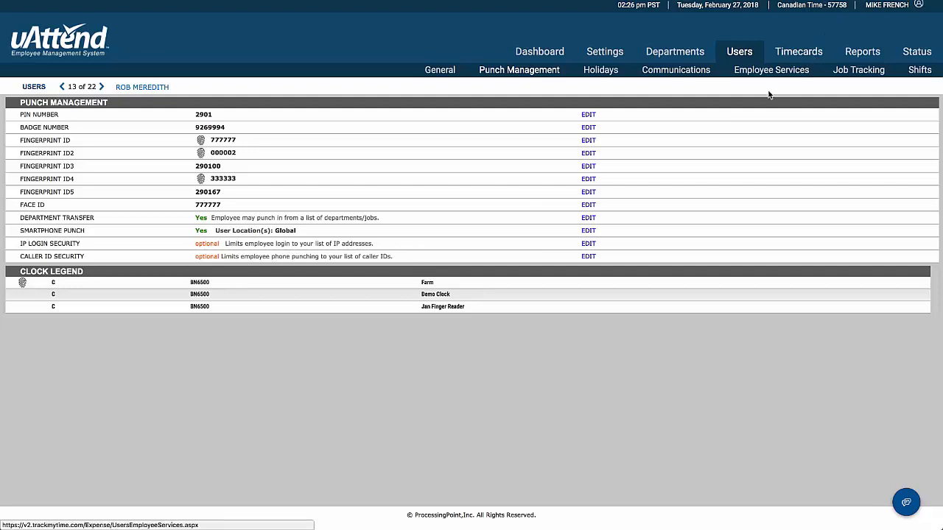
{"action": "left_click", "coordinate": [601, 70]}
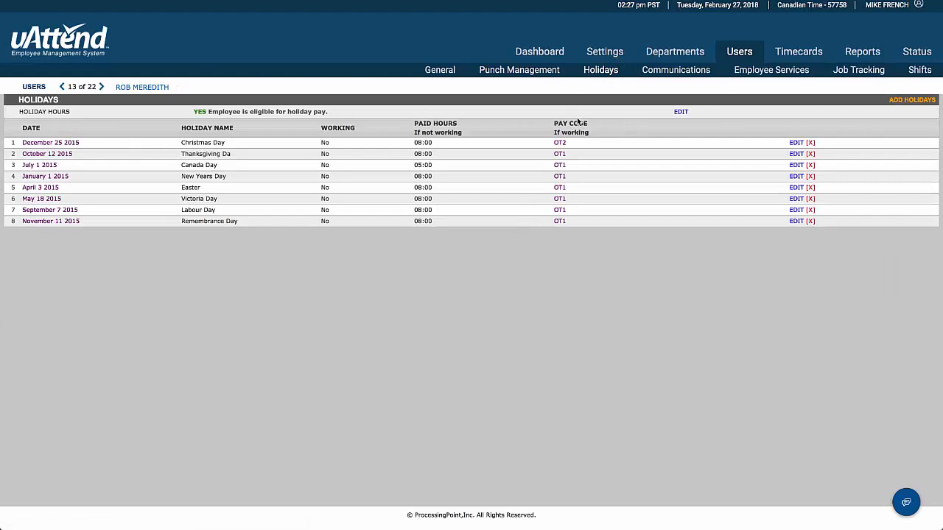
{"action": "mouse_move", "coordinate": [675, 70]}
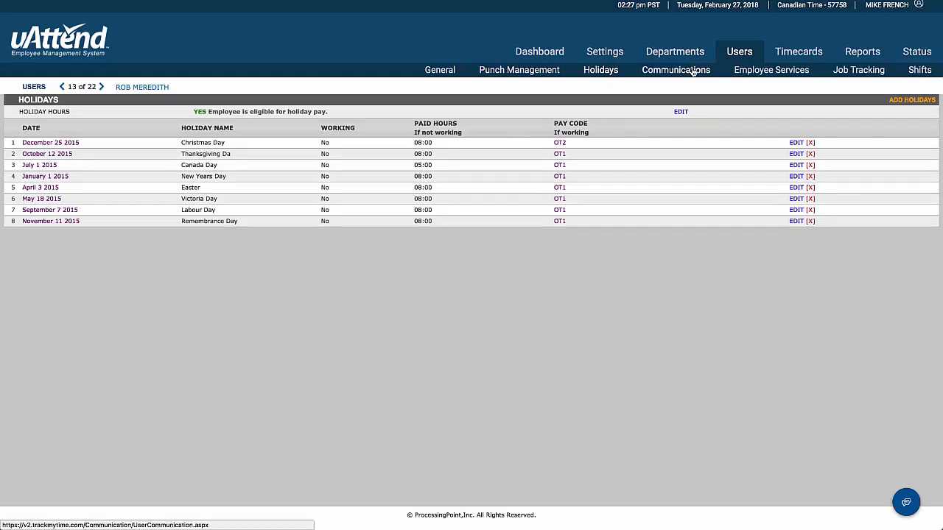
{"action": "left_click", "coordinate": [675, 69]}
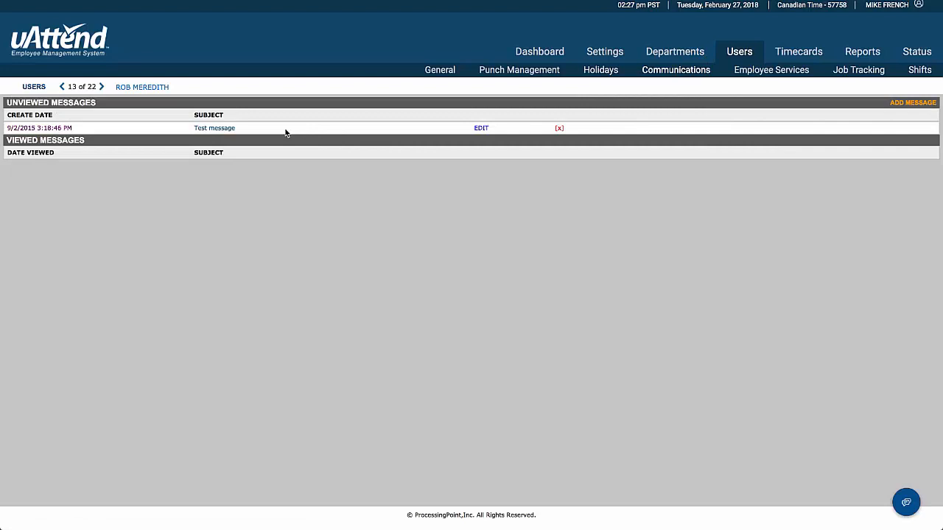
{"action": "mouse_move", "coordinate": [645, 114]}
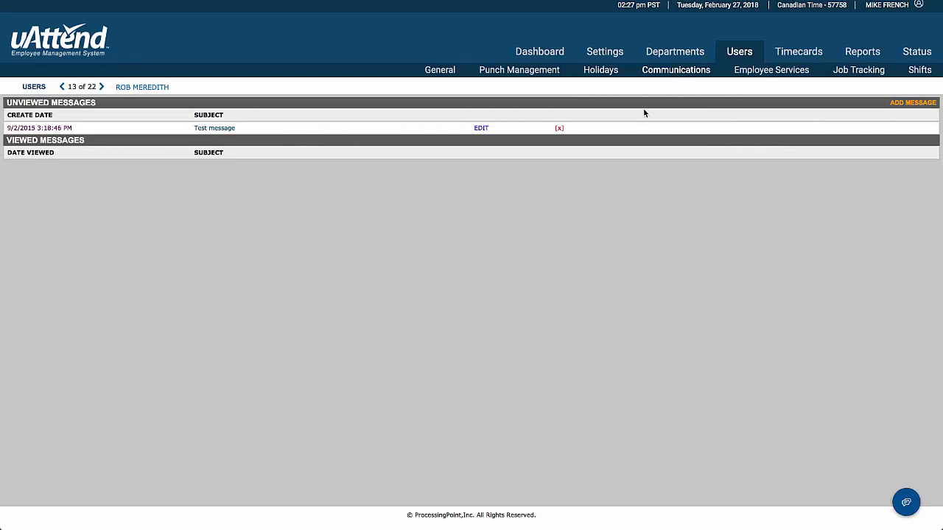
{"action": "left_click", "coordinate": [771, 69]}
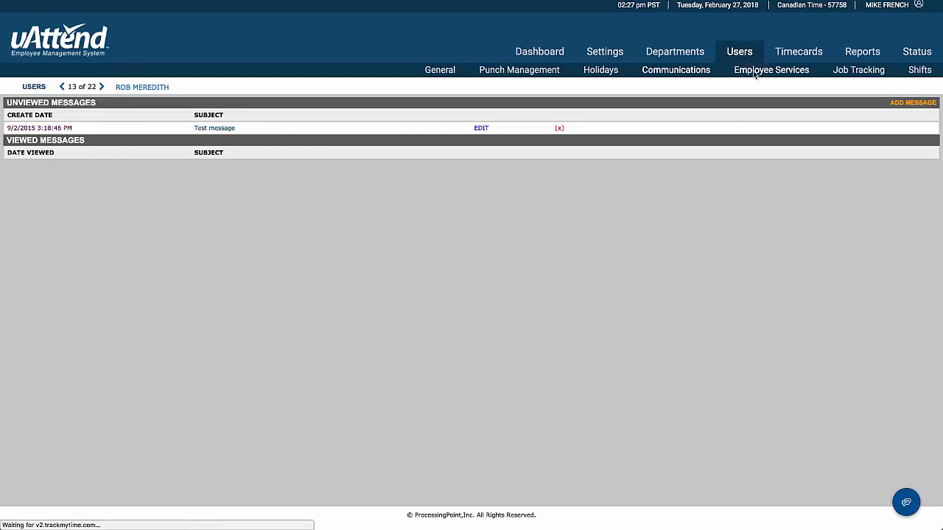
{"action": "left_click", "coordinate": [771, 70]}
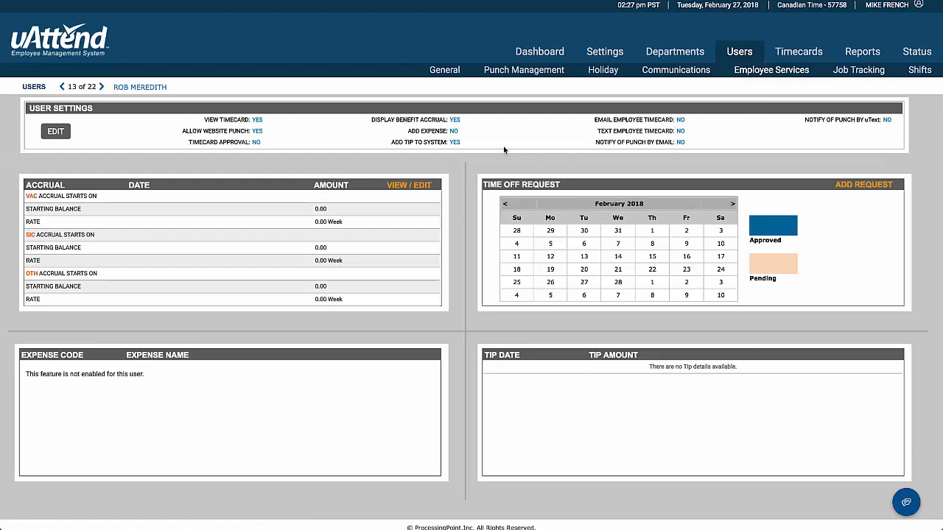
{"action": "mouse_move", "coordinate": [500, 154]}
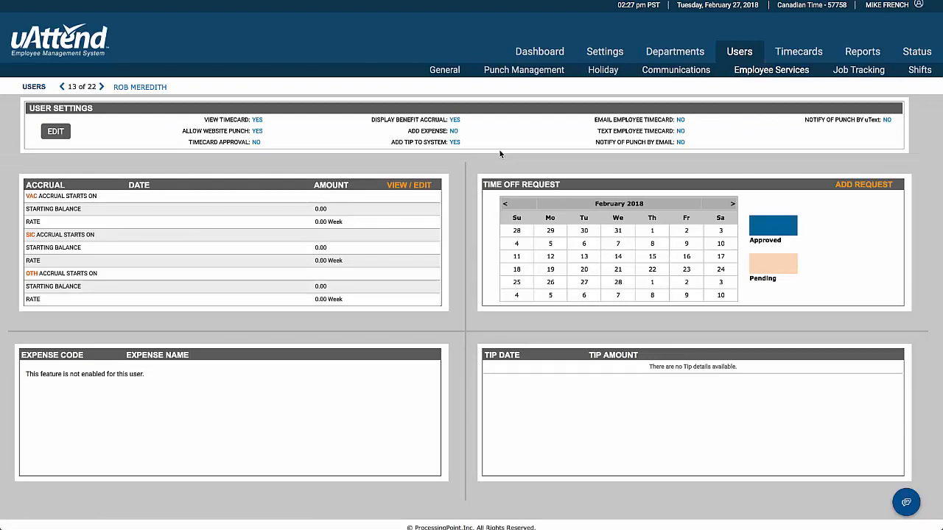
{"action": "mouse_move", "coordinate": [474, 152]}
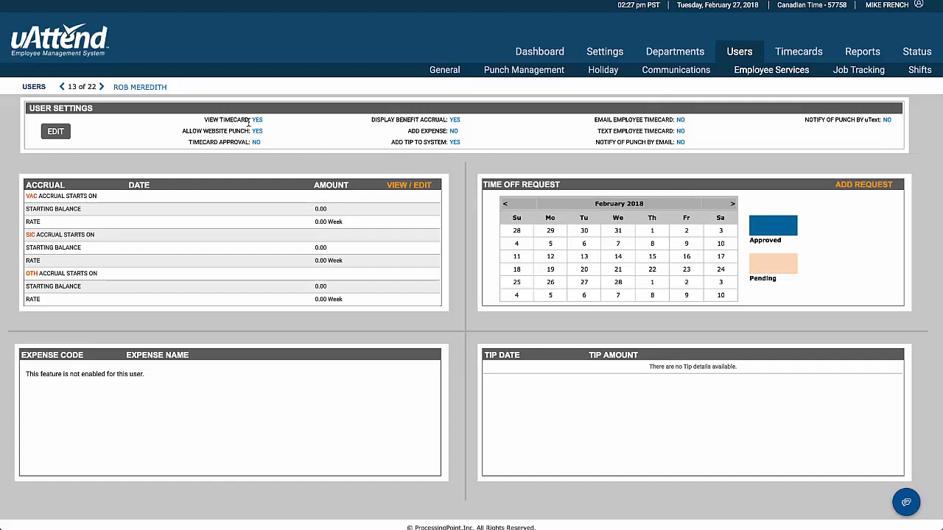
{"action": "mouse_move", "coordinate": [265, 137]}
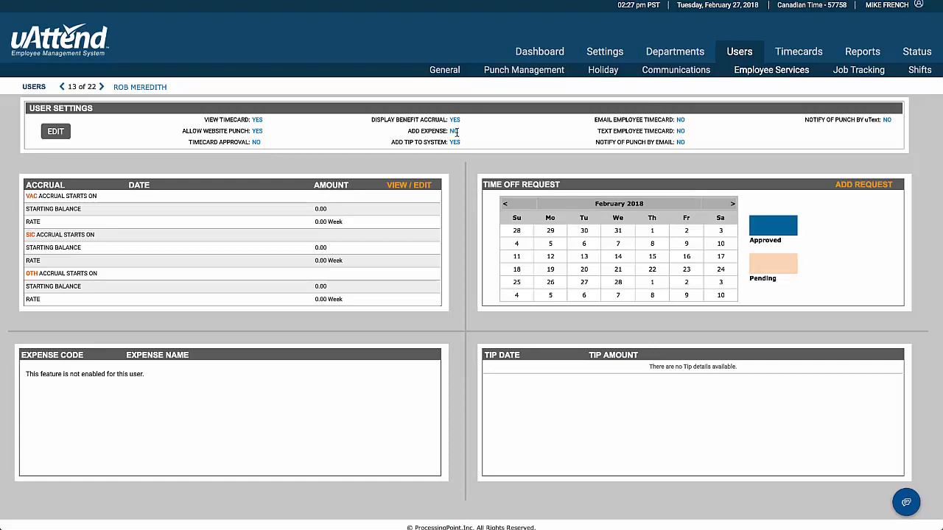
{"action": "mouse_move", "coordinate": [461, 135]}
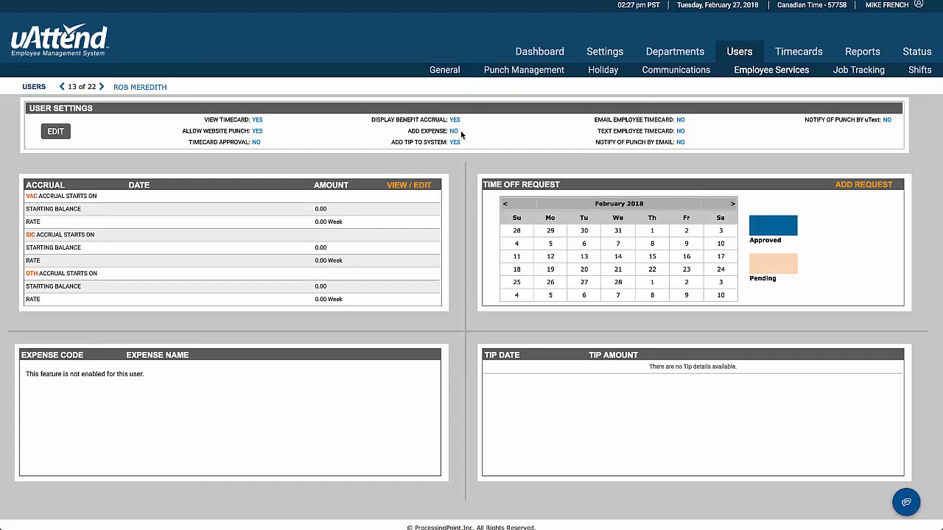
{"action": "mouse_move", "coordinate": [463, 148]}
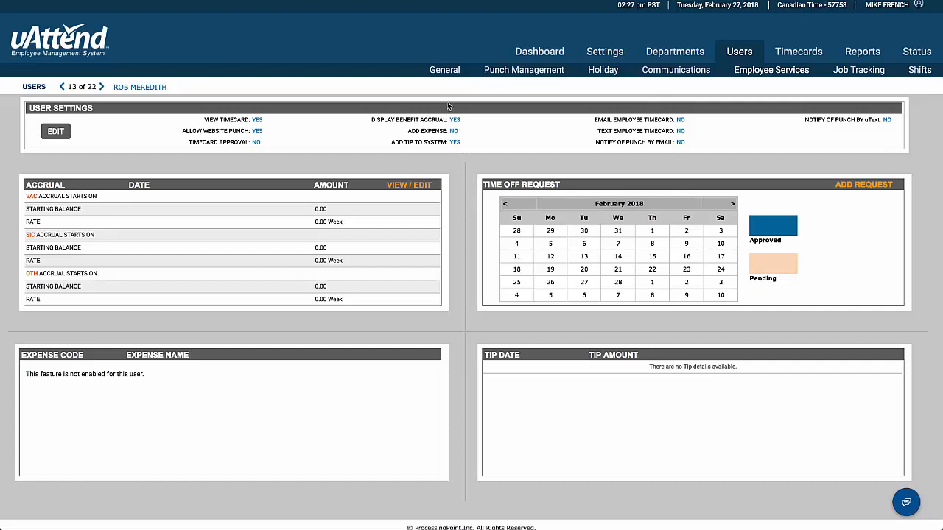
{"action": "mouse_move", "coordinate": [584, 142]}
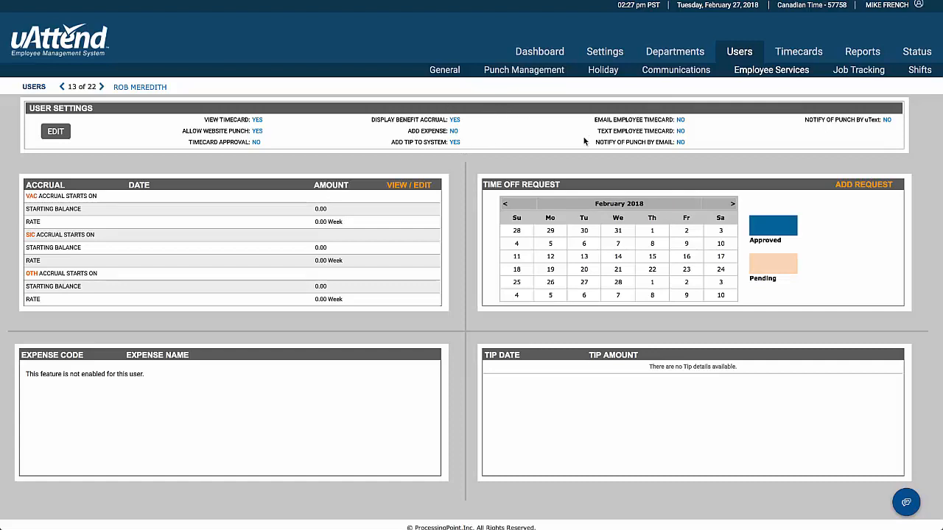
{"action": "mouse_move", "coordinate": [646, 136]}
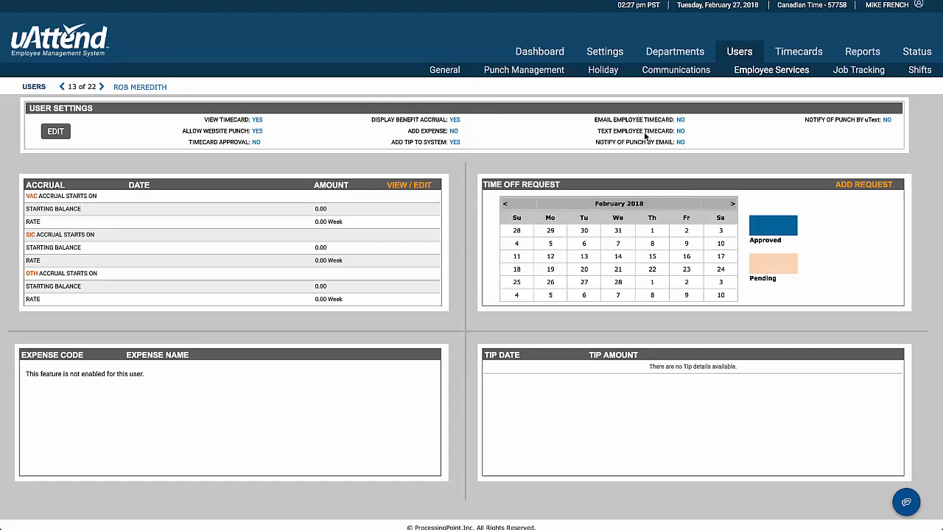
{"action": "mouse_move", "coordinate": [689, 124]}
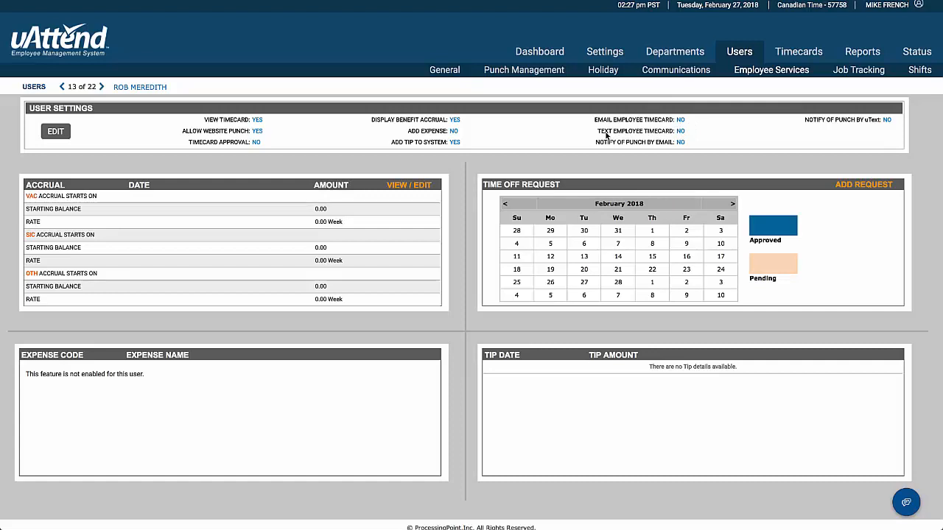
{"action": "mouse_move", "coordinate": [715, 136]}
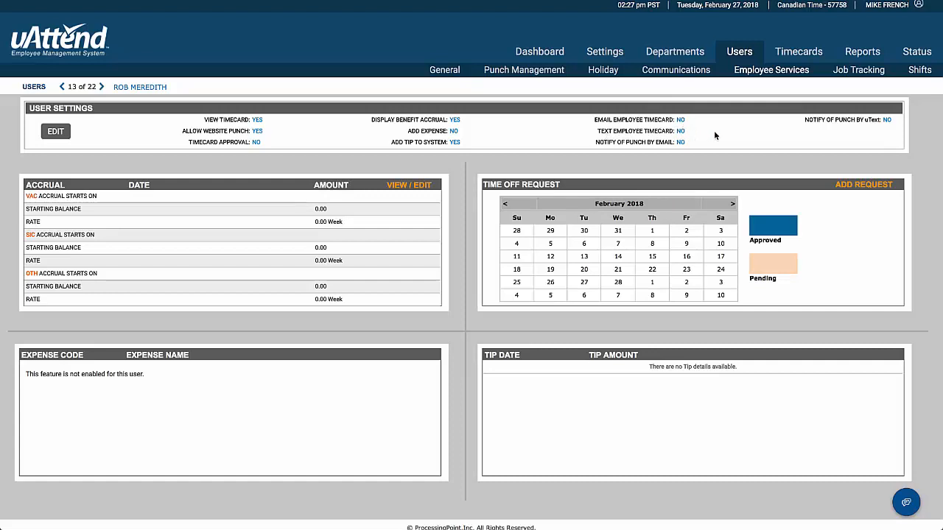
{"action": "mouse_move", "coordinate": [109, 202]}
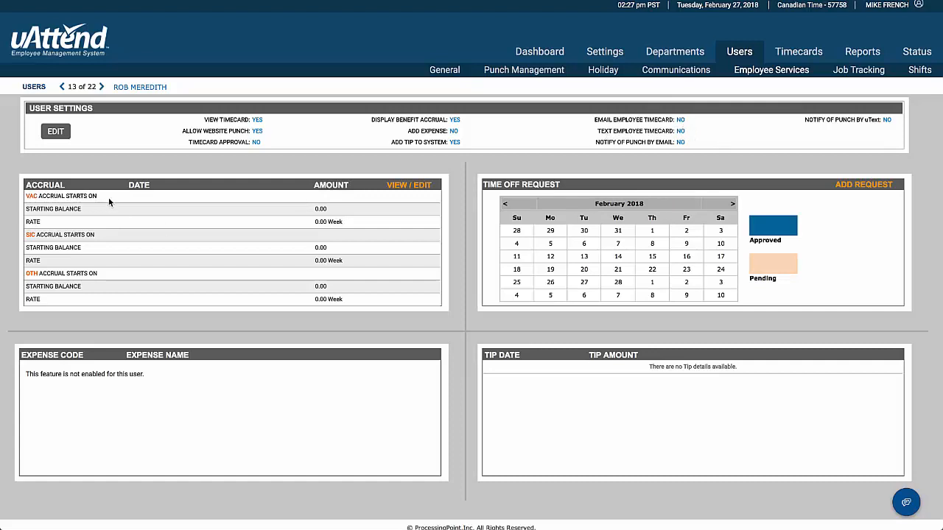
{"action": "mouse_move", "coordinate": [114, 203]}
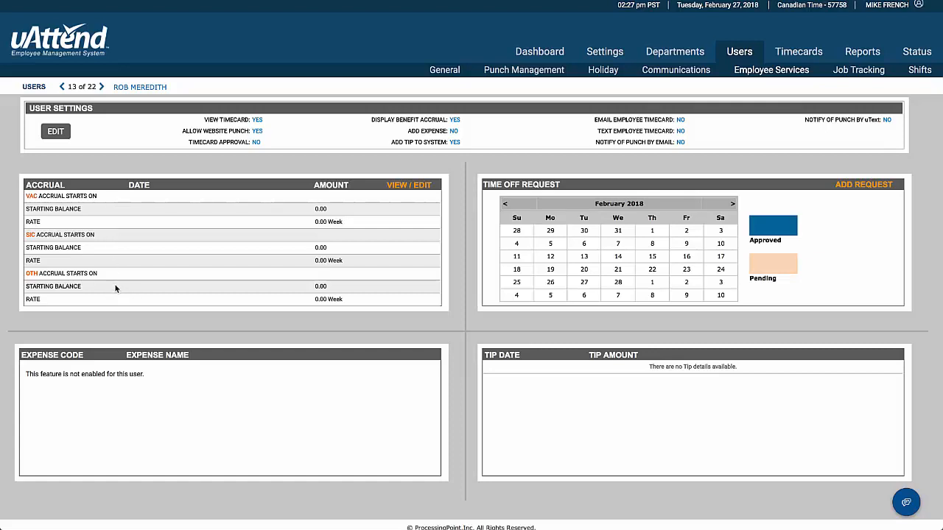
{"action": "mouse_move", "coordinate": [156, 276]}
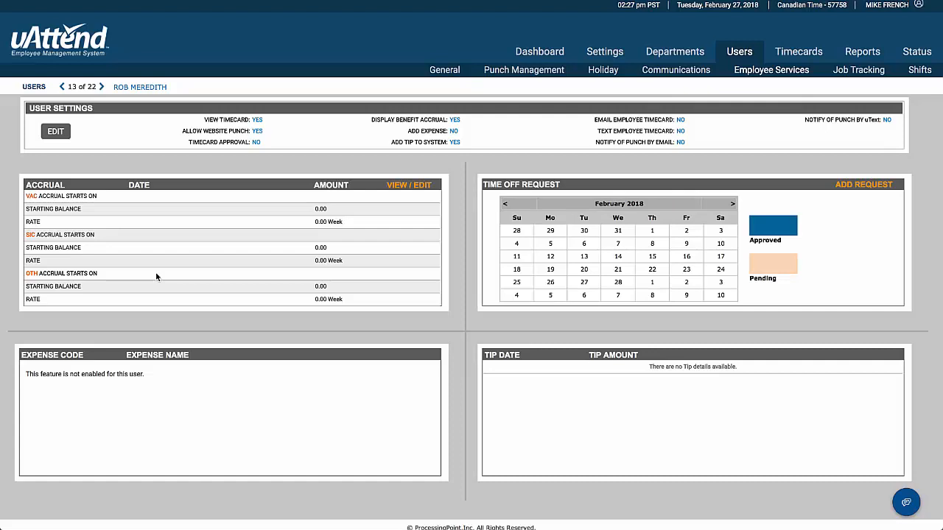
{"action": "mouse_move", "coordinate": [290, 281]}
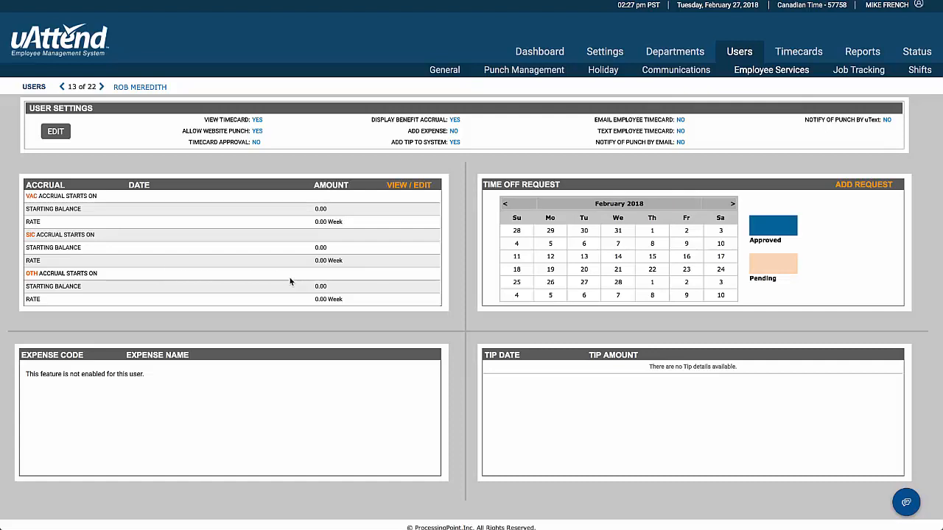
{"action": "mouse_move", "coordinate": [317, 285]}
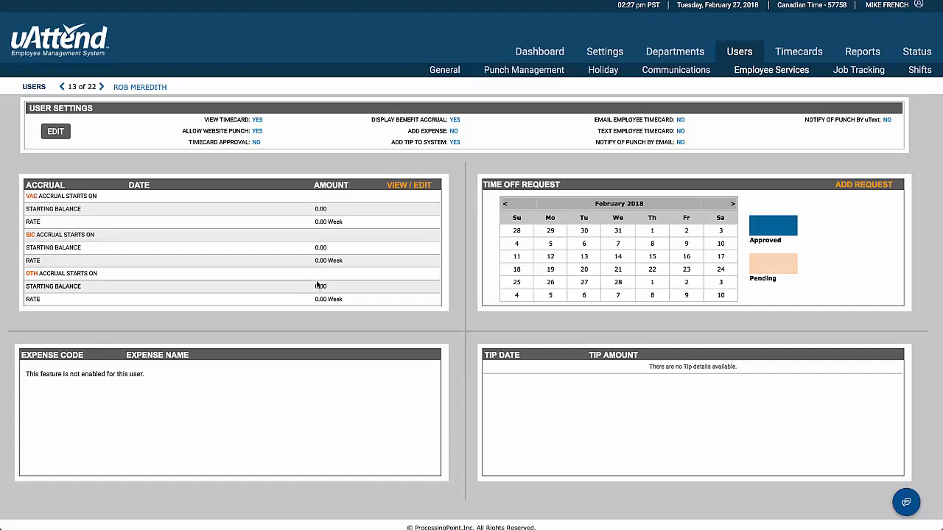
{"action": "mouse_move", "coordinate": [324, 289]}
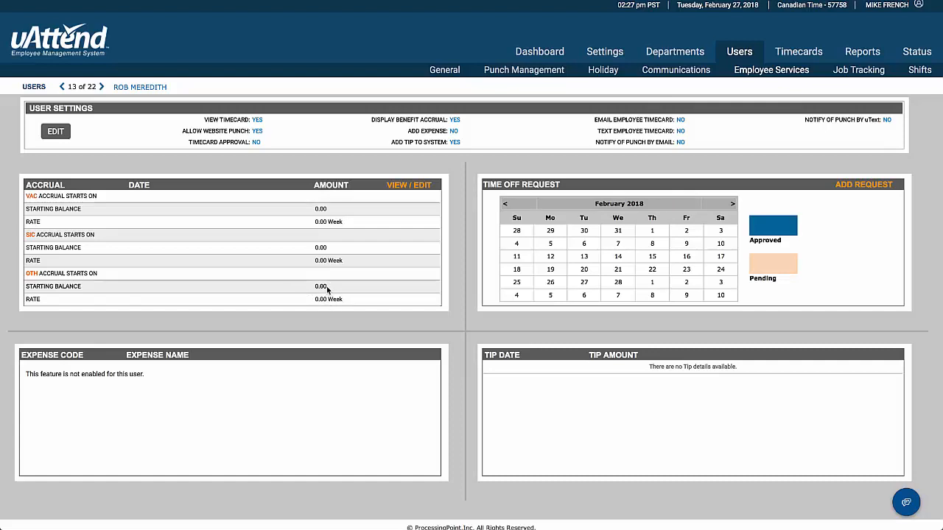
{"action": "mouse_move", "coordinate": [714, 85]}
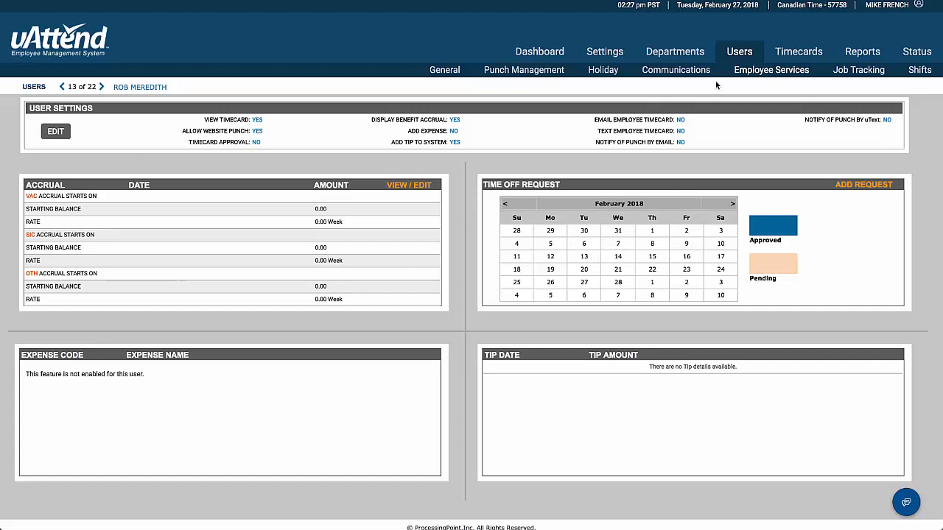
{"action": "left_click", "coordinate": [858, 69]}
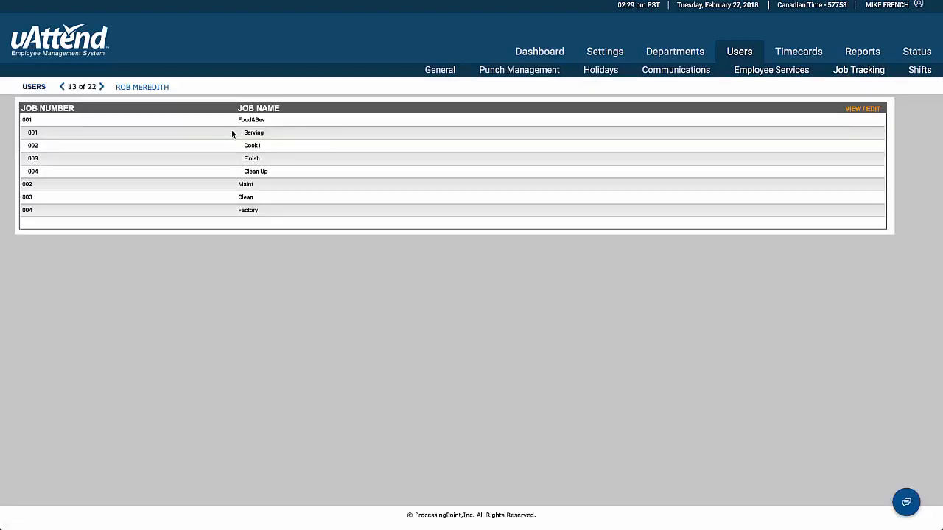
{"action": "mouse_move", "coordinate": [874, 117]}
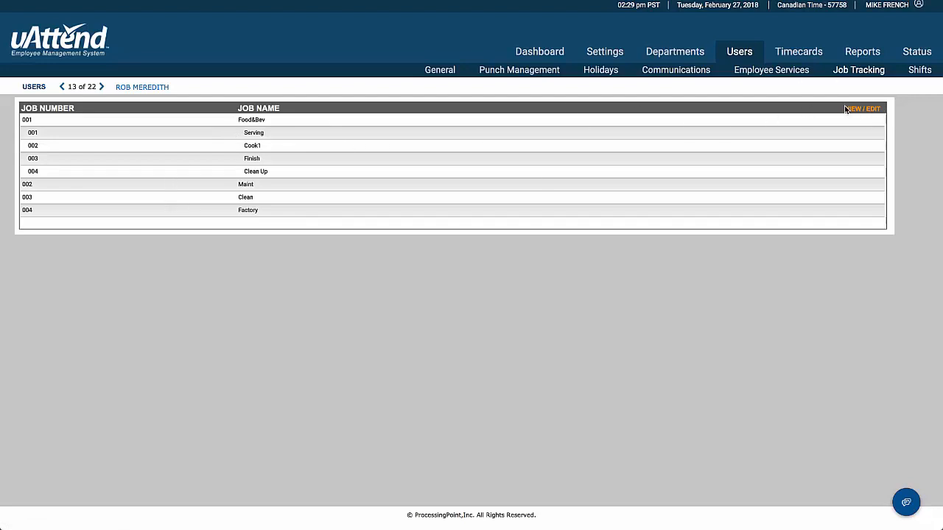
{"action": "left_click", "coordinate": [863, 108]}
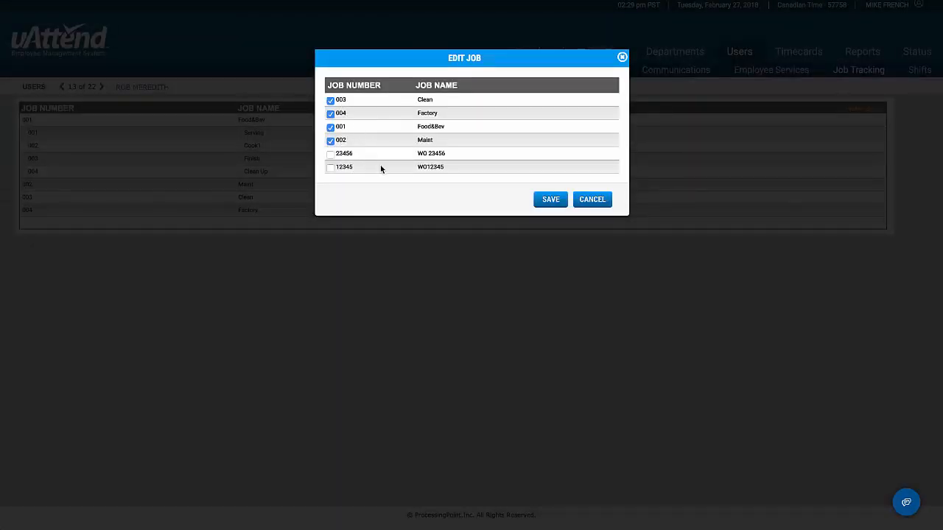
{"action": "left_click", "coordinate": [593, 199]}
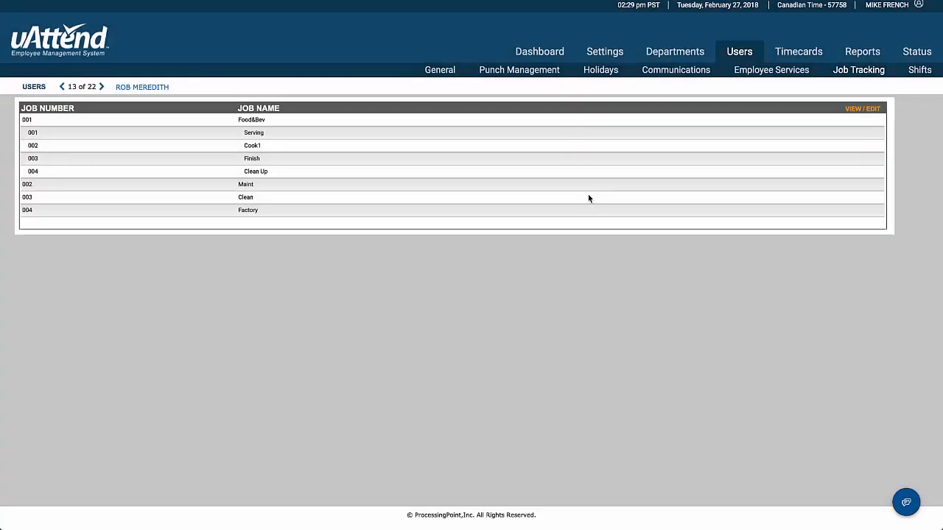
{"action": "left_click", "coordinate": [919, 70]}
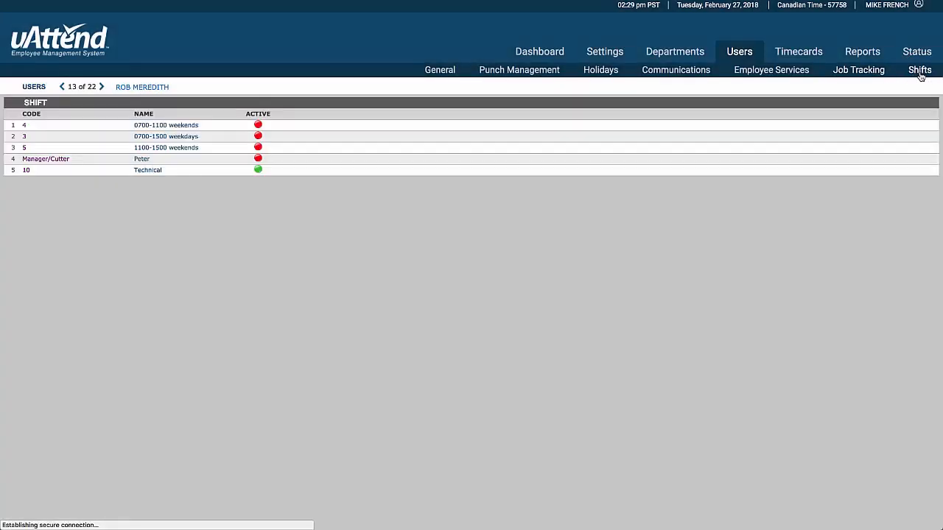
{"action": "left_click", "coordinate": [147, 171]}
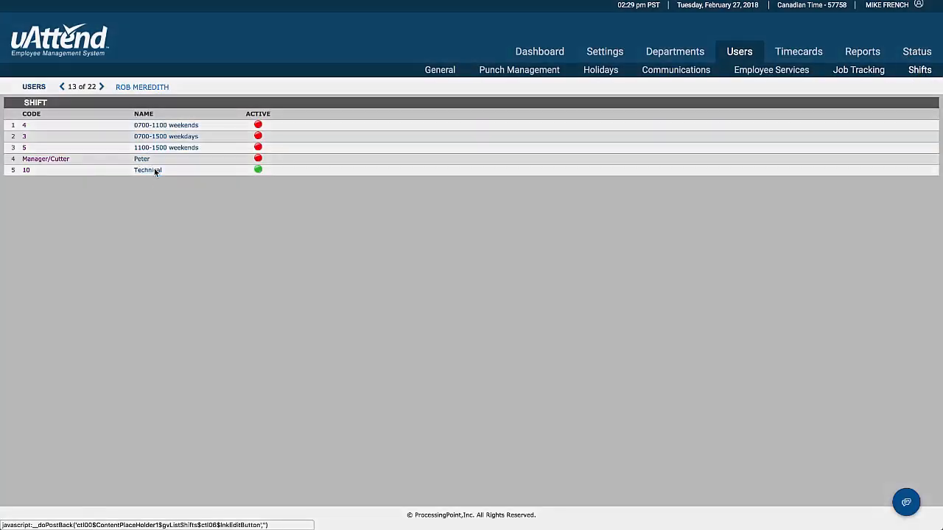
{"action": "left_click", "coordinate": [148, 170]}
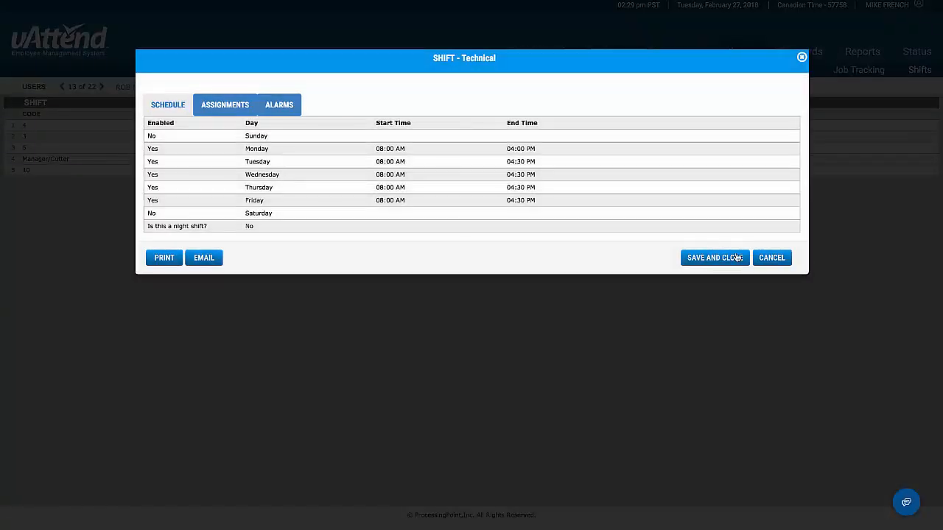
{"action": "left_click", "coordinate": [714, 257]}
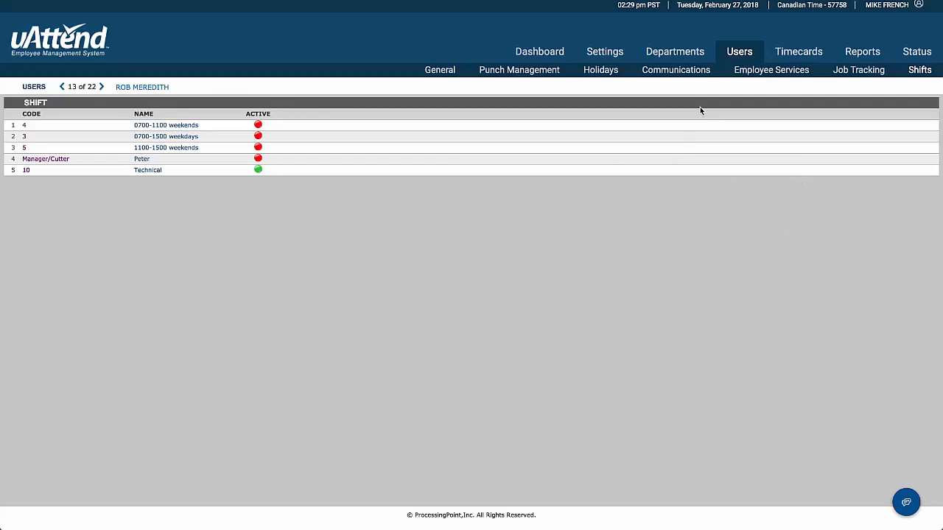
{"action": "mouse_move", "coordinate": [674, 52]}
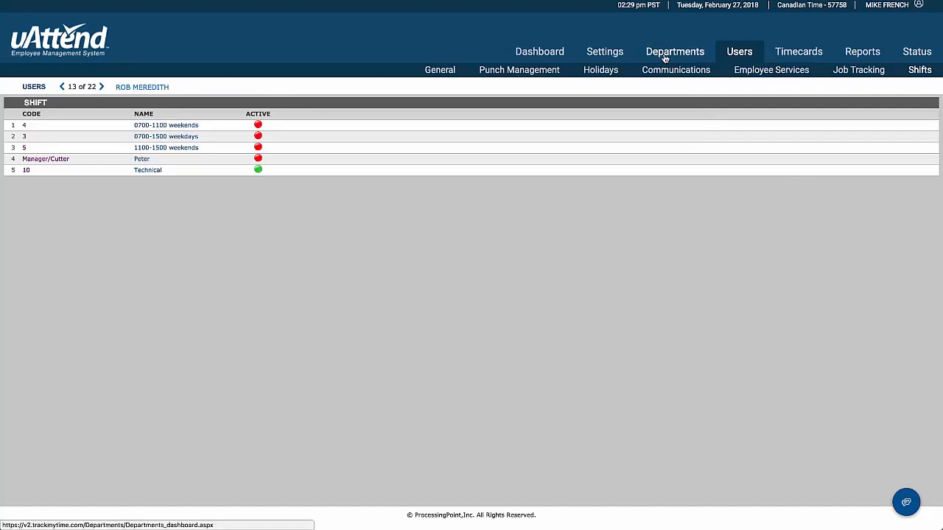